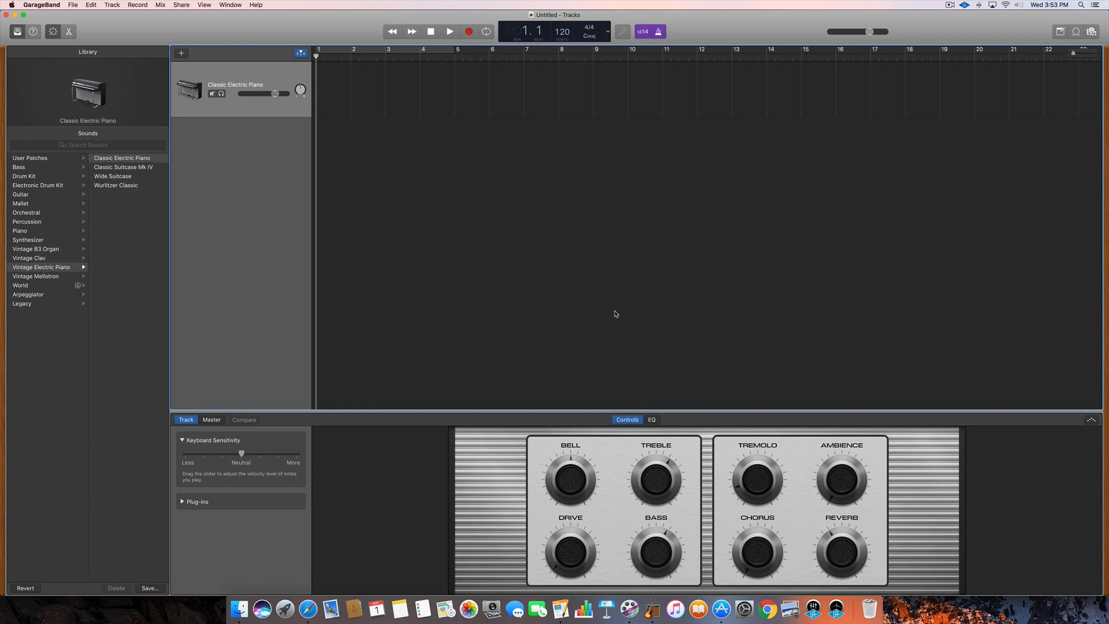
mouse_move(685, 235)
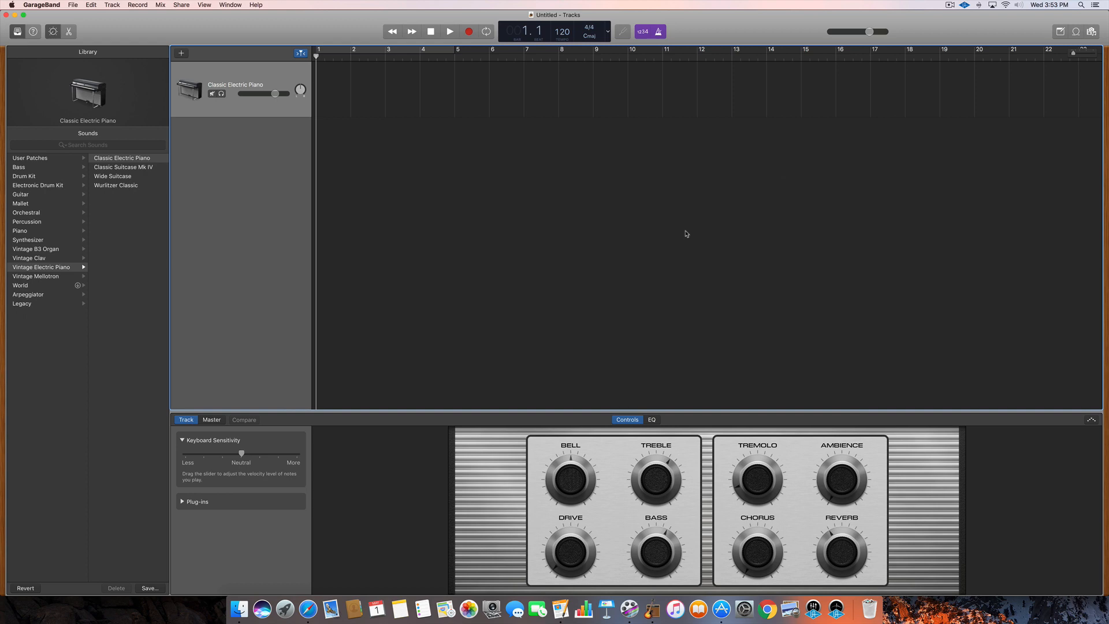
mouse_move(719, 608)
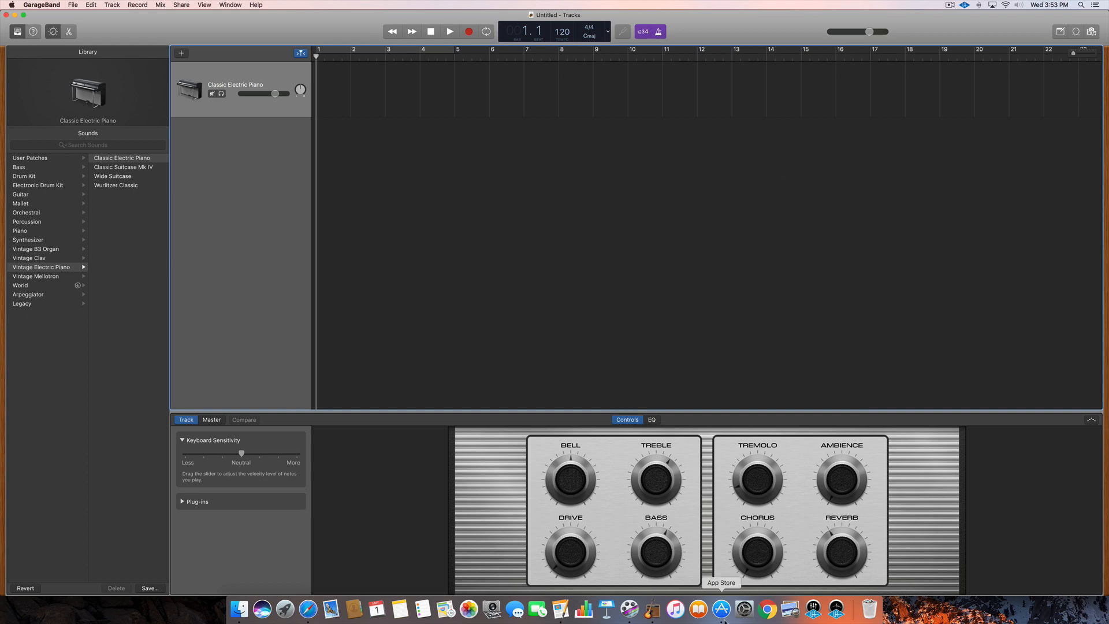
Search the App Store for MainStage to reach the MainStage 3 product page.
click(718, 608)
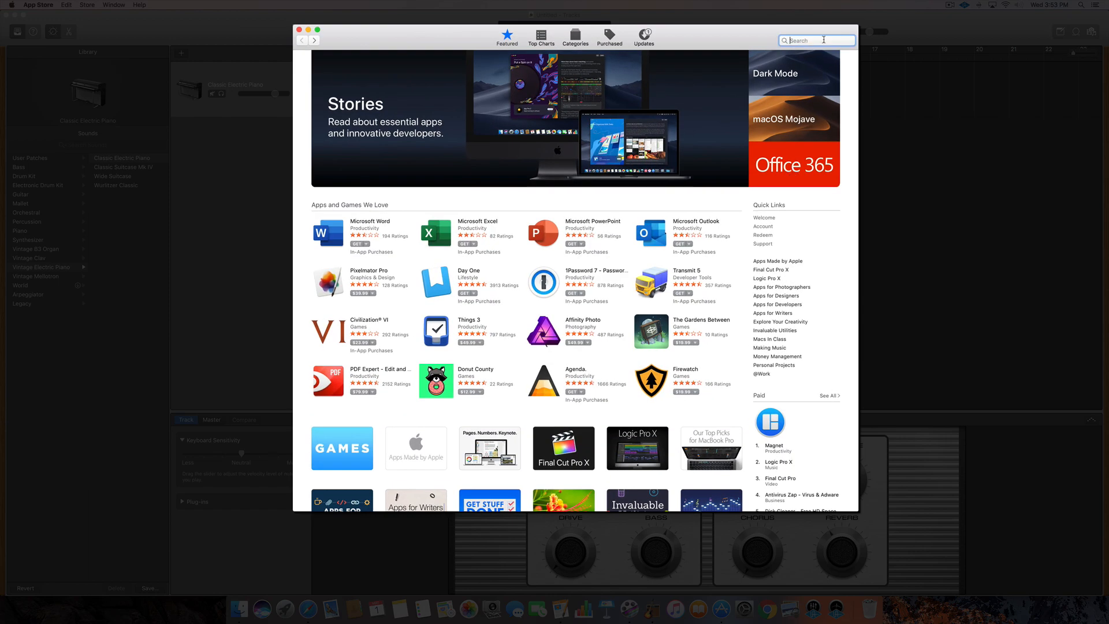
text(mainst)
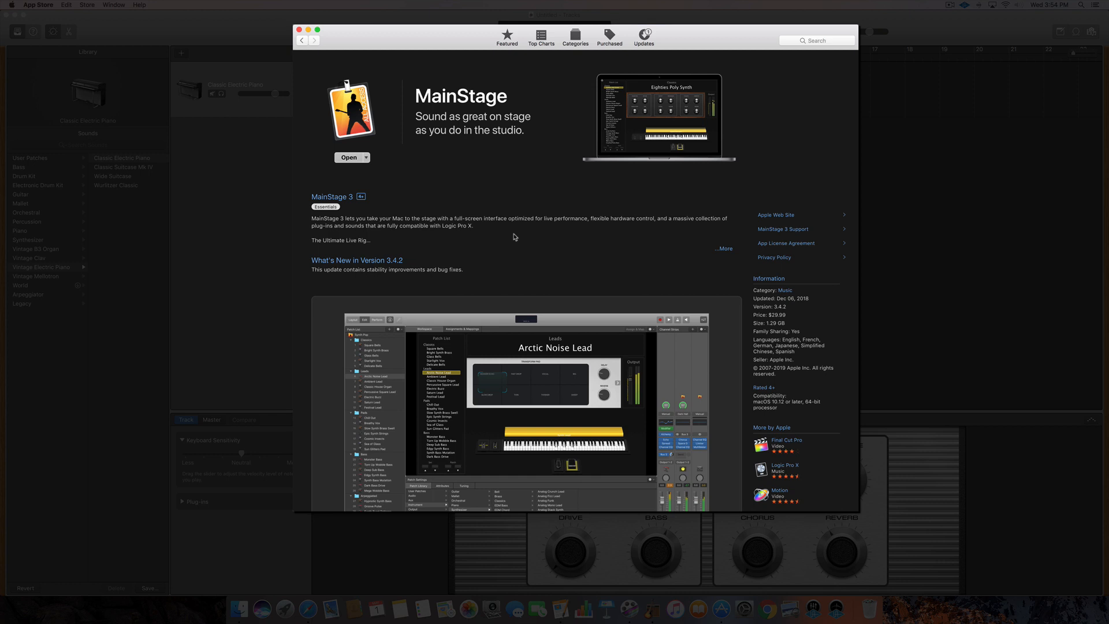
mouse_move(531, 251)
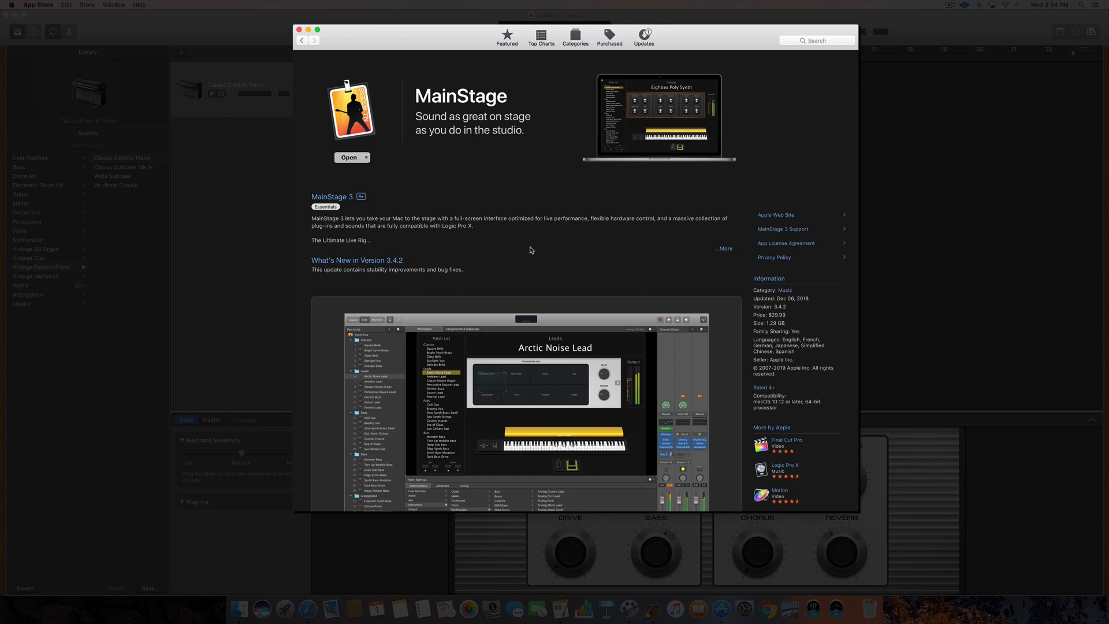
mouse_move(591, 209)
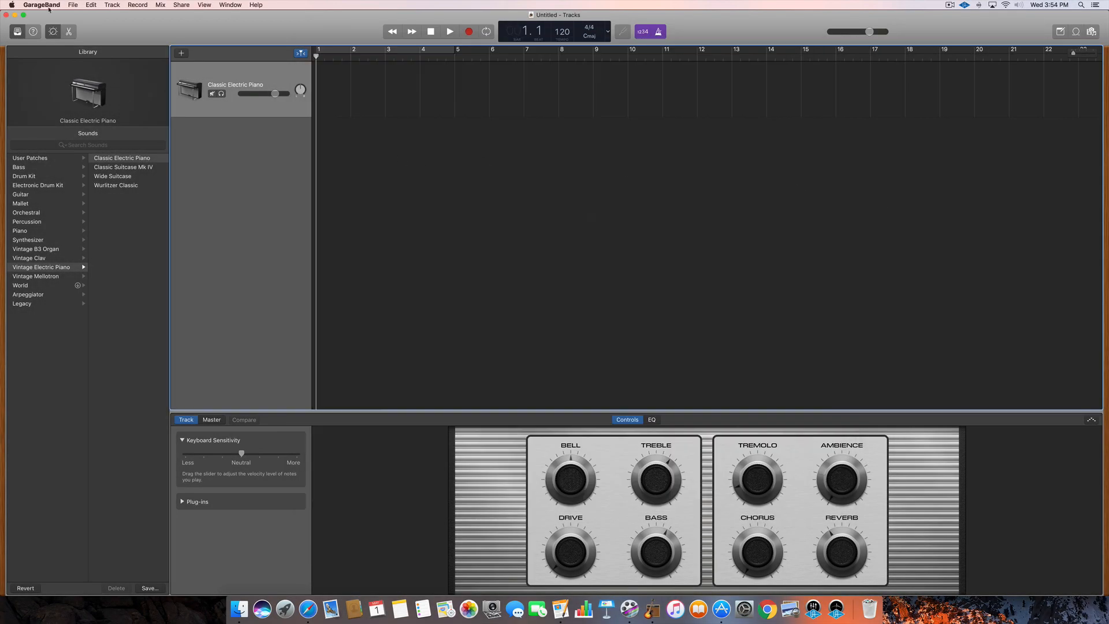
click(40, 4)
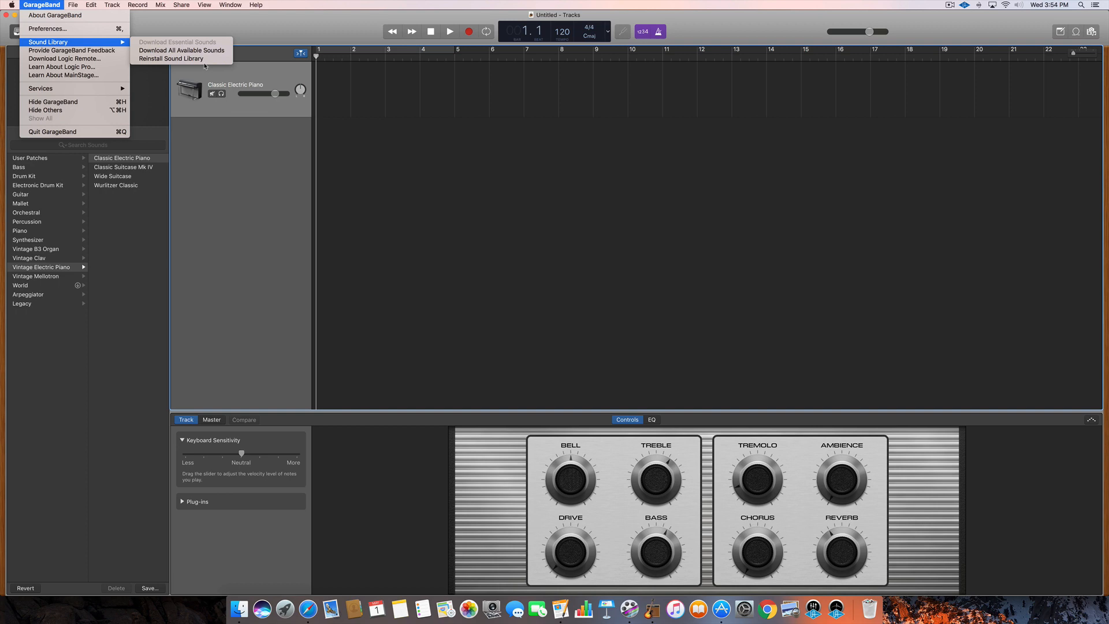
mouse_move(171, 59)
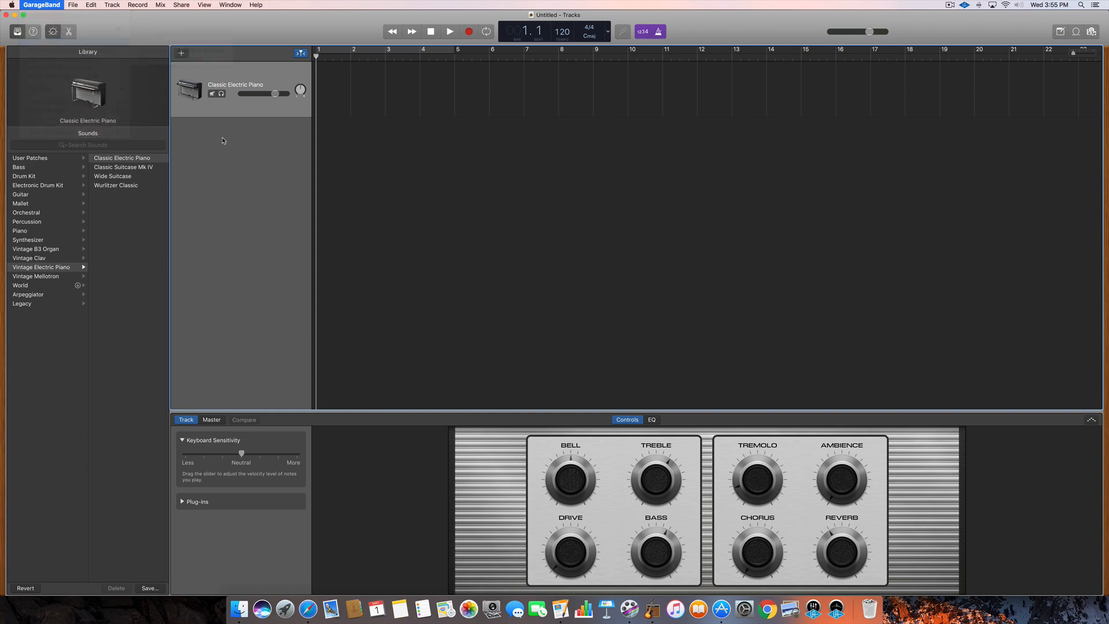
Create a new software instrument track and load the Legacy Logic ES E Ensemble Synth patch.
click(181, 53)
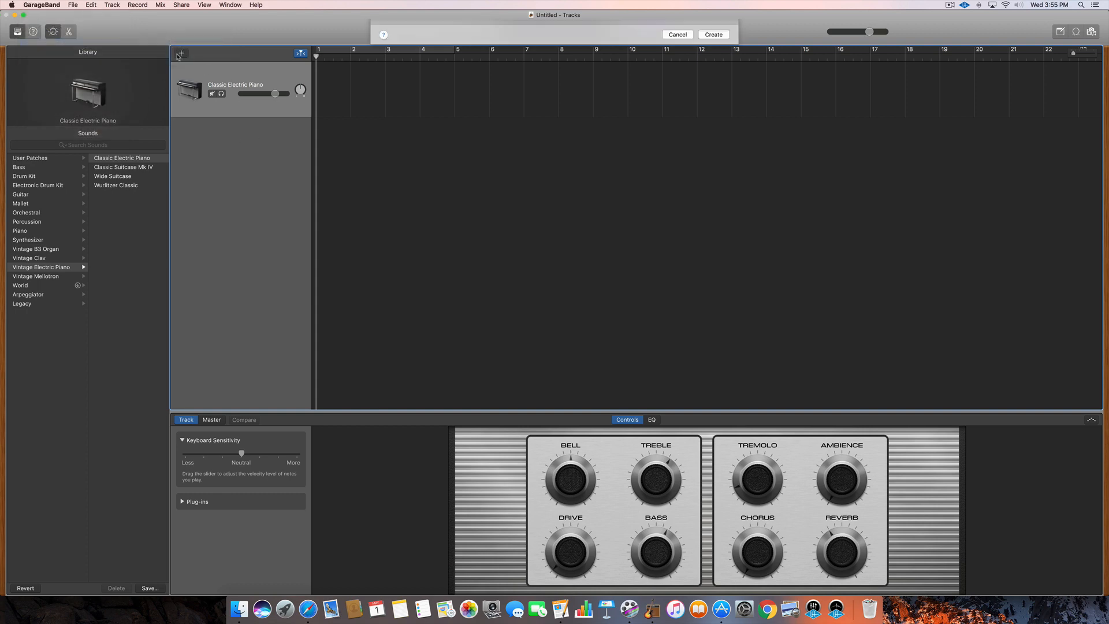
click(713, 34)
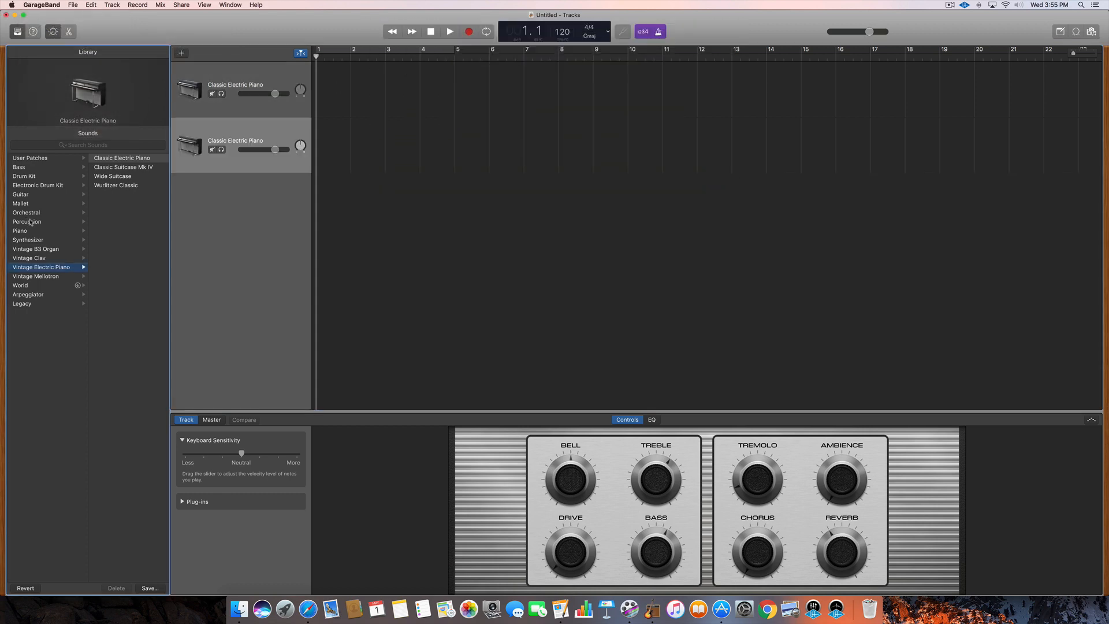
click(22, 304)
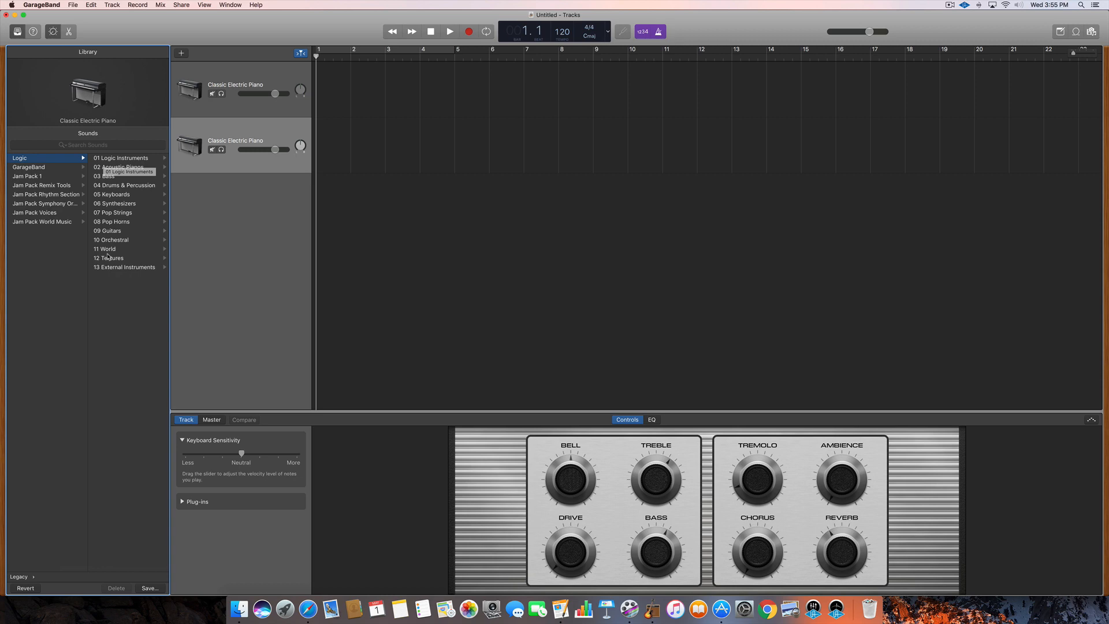
mouse_move(124, 171)
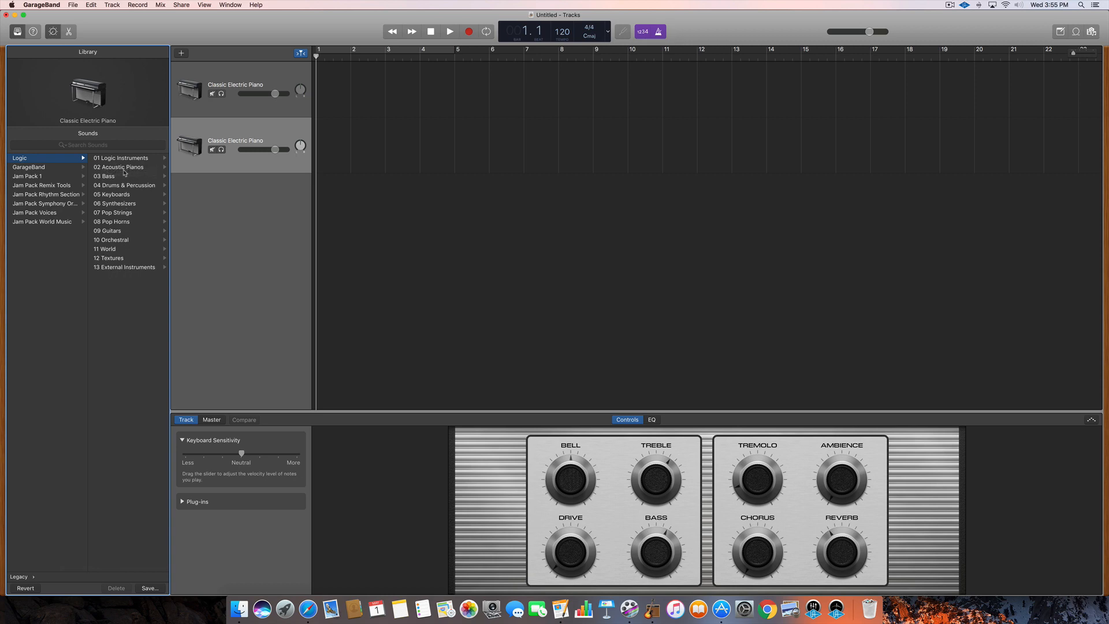
mouse_move(123, 167)
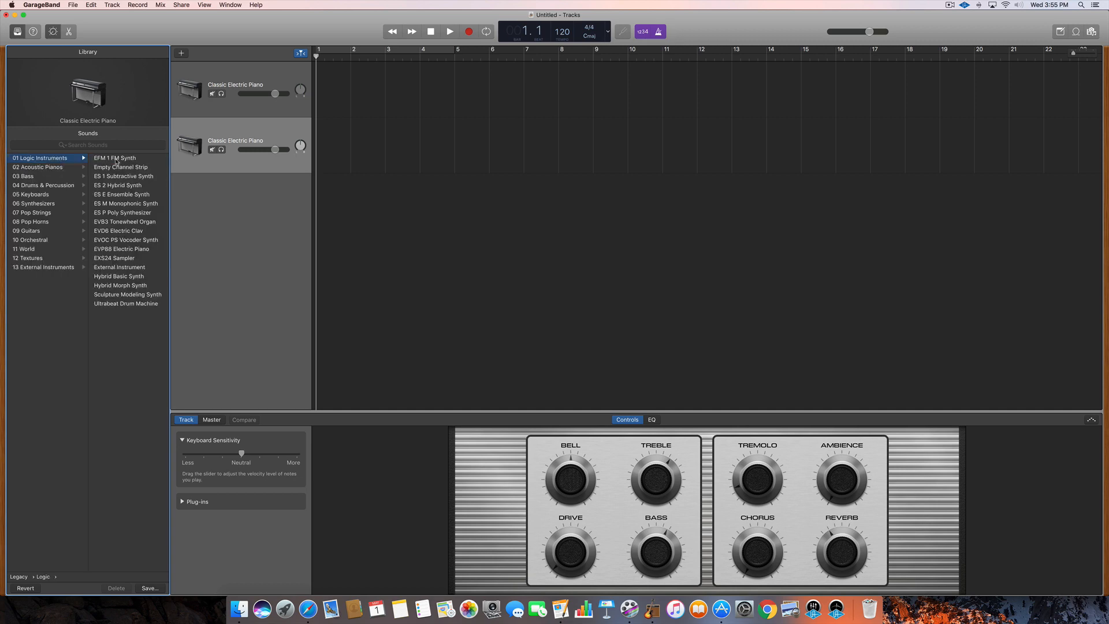
click(121, 194)
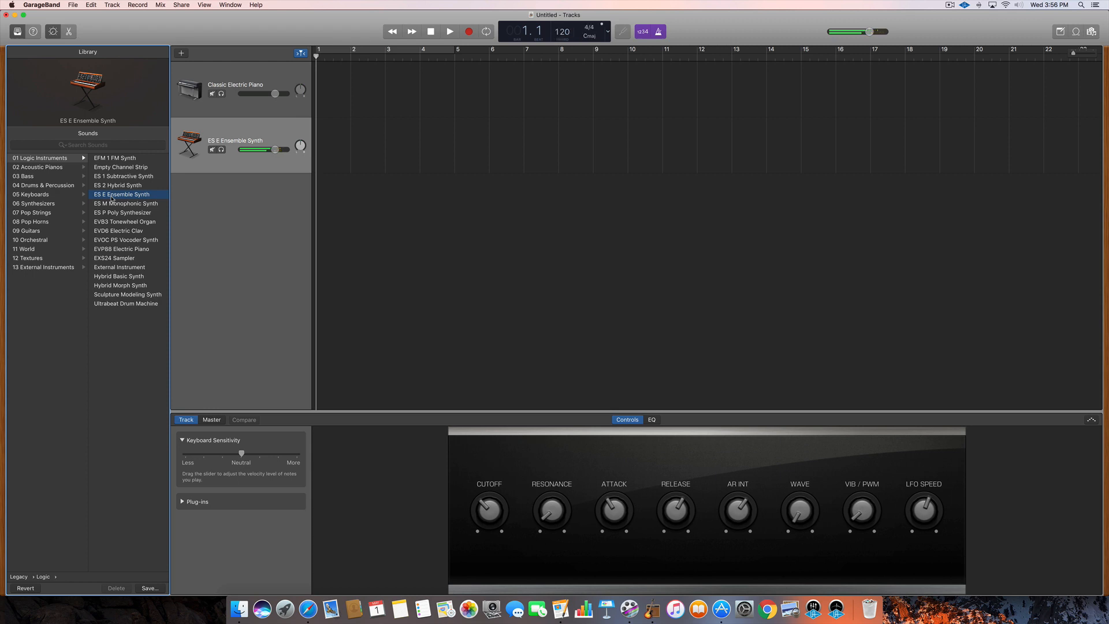
click(37, 167)
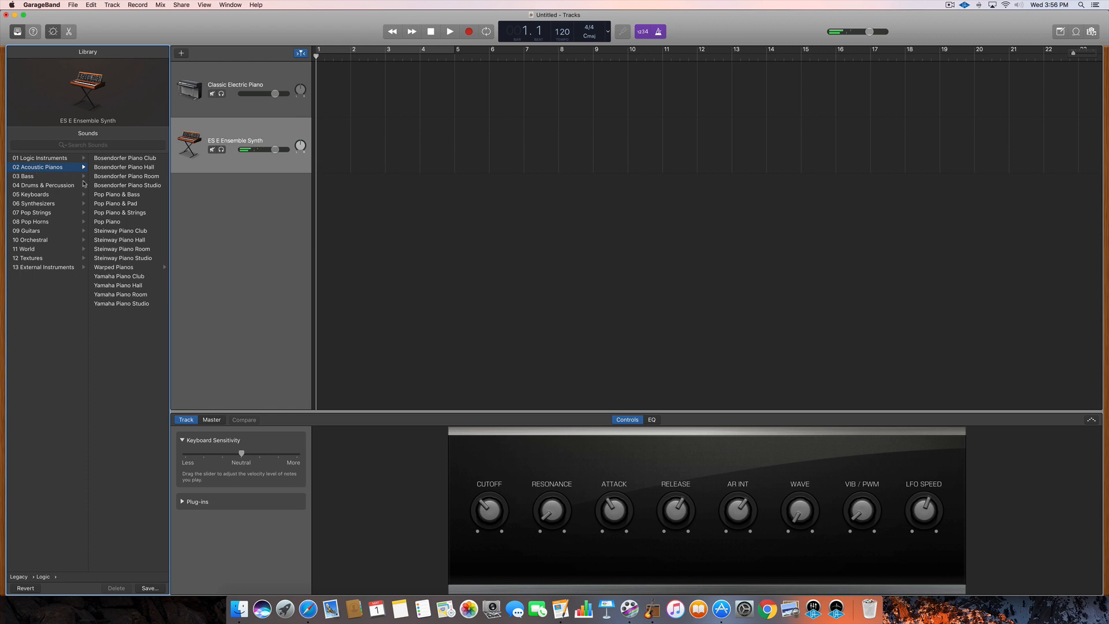
Audition Pop Piano, then load the Attitude Bass electric bass patch on the second track.
click(106, 222)
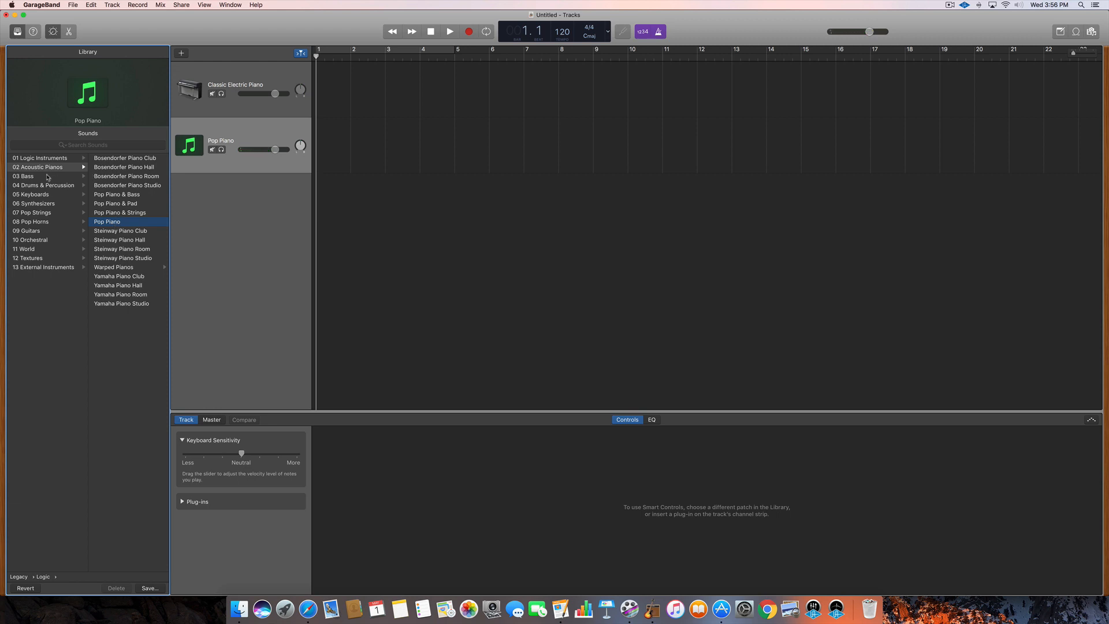
click(24, 176)
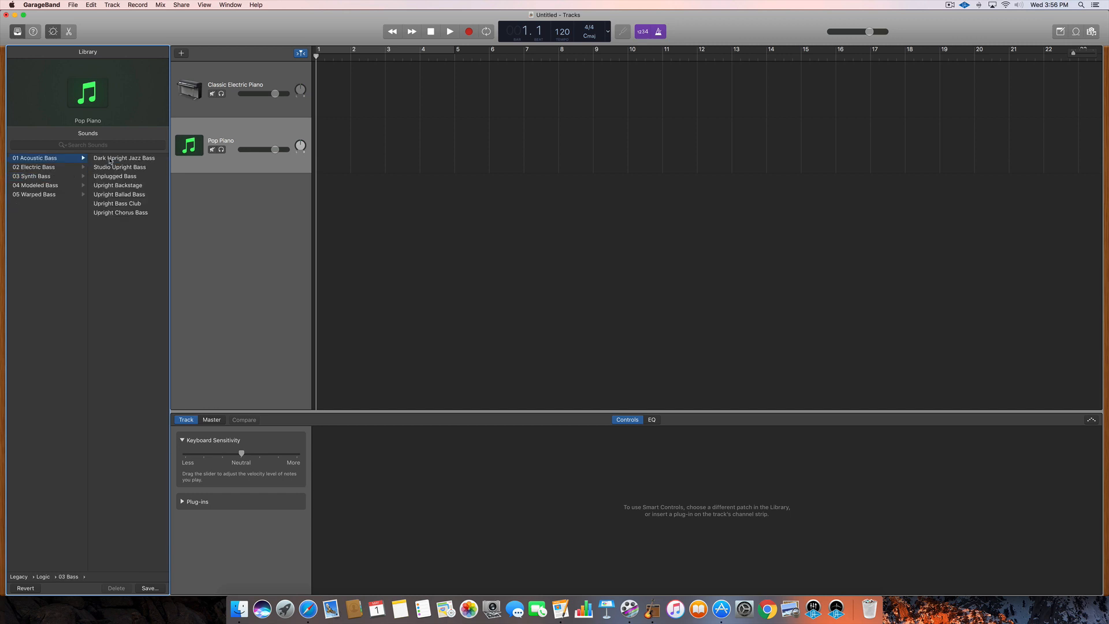
mouse_move(64, 176)
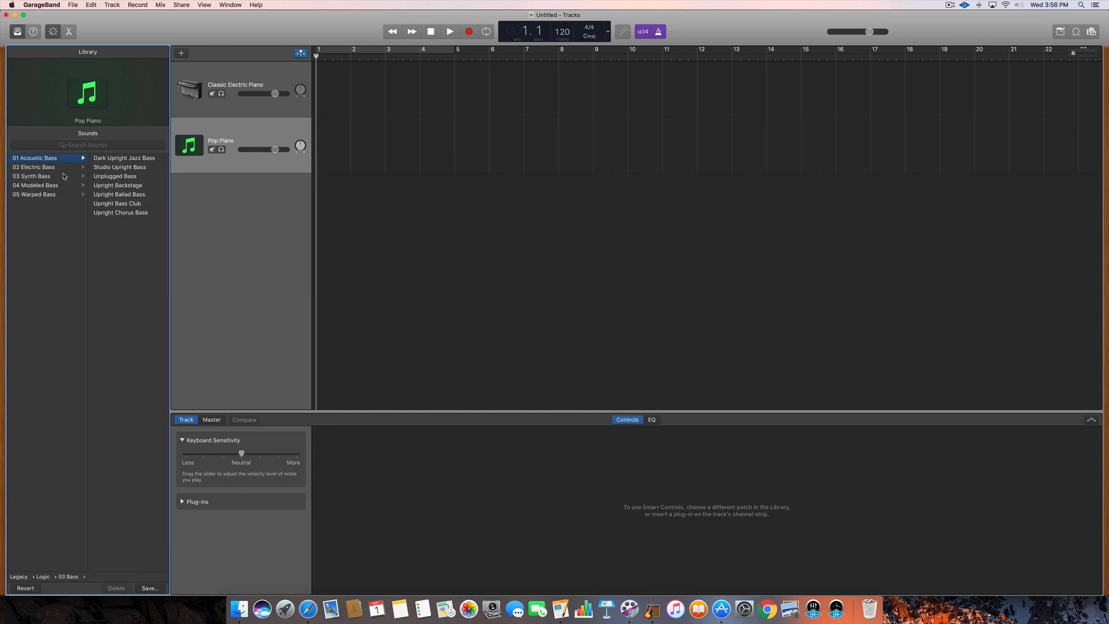
click(32, 166)
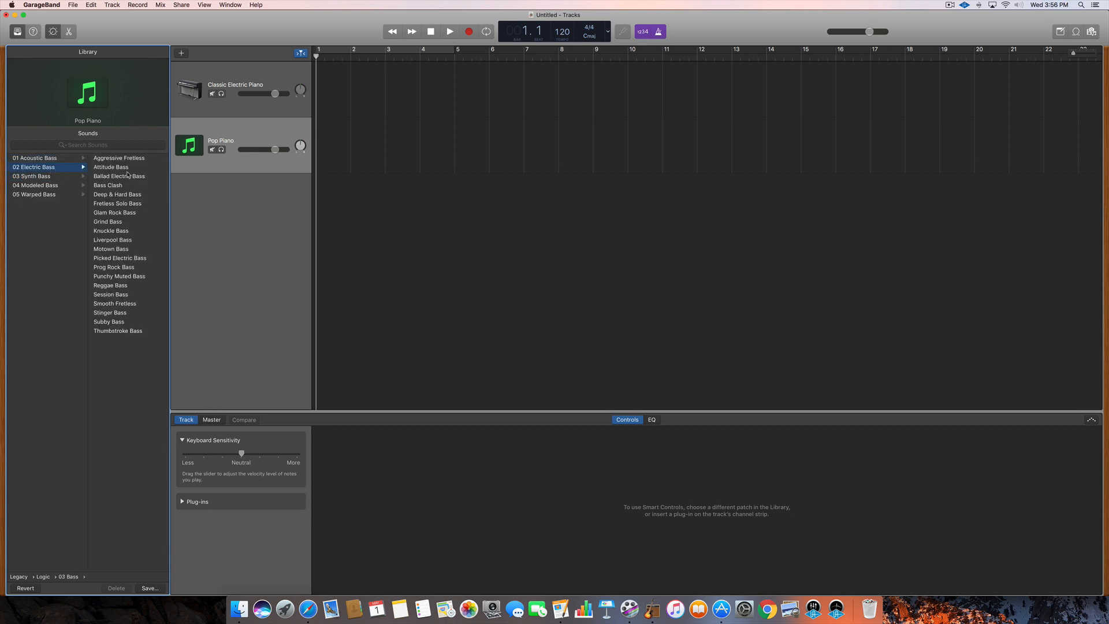
click(111, 166)
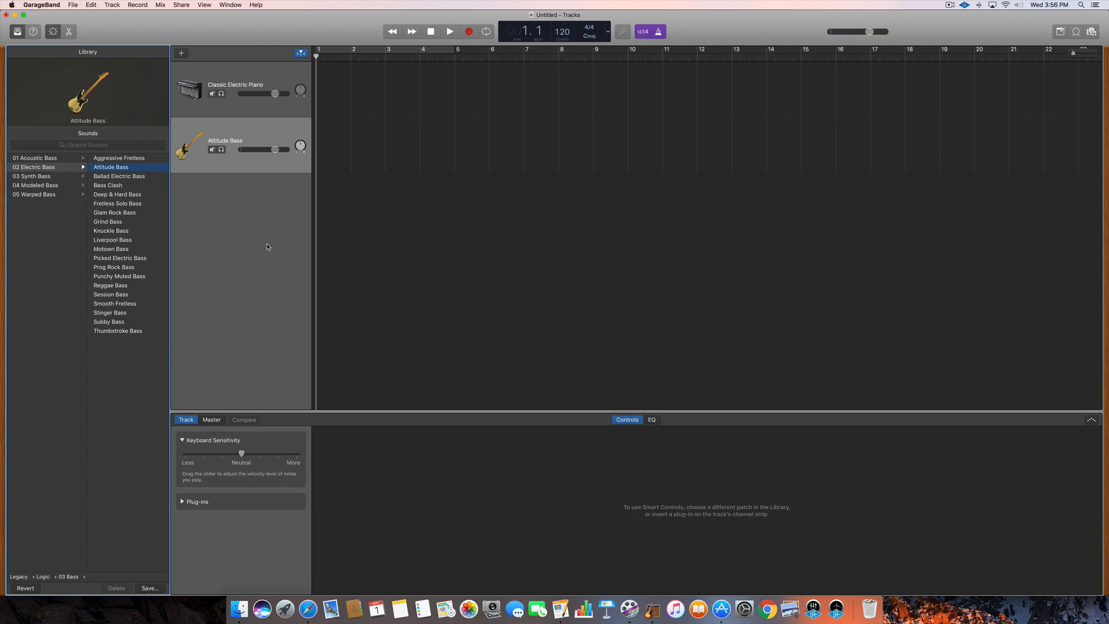
drag(244, 149, 274, 149)
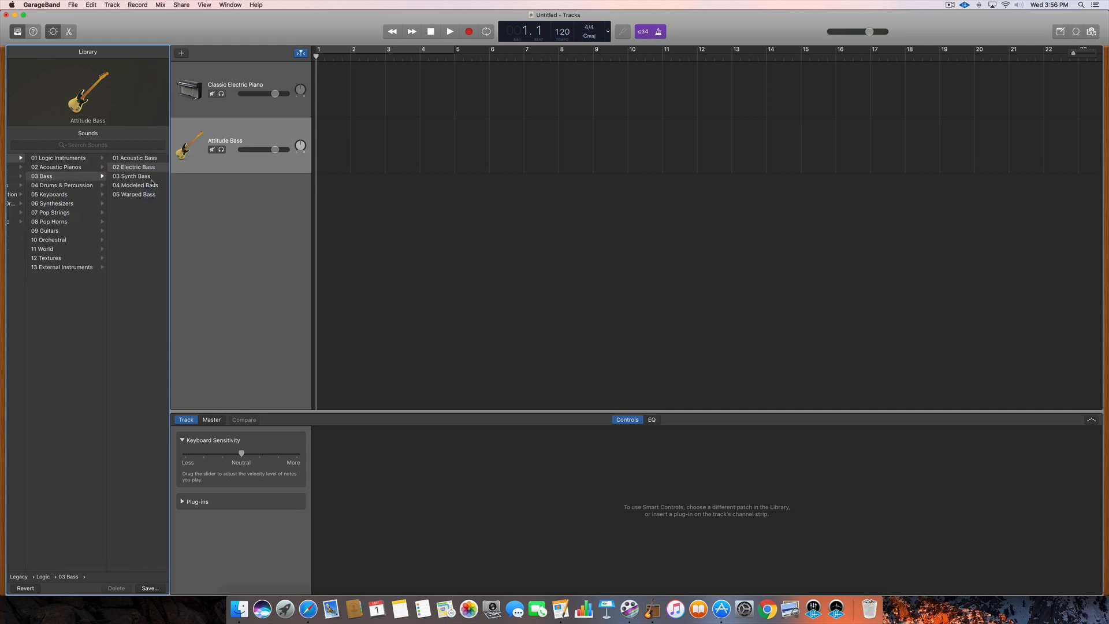
Audition Studio Heavy Kit, then load the Euro Dance Remix electronic drum kit.
click(63, 184)
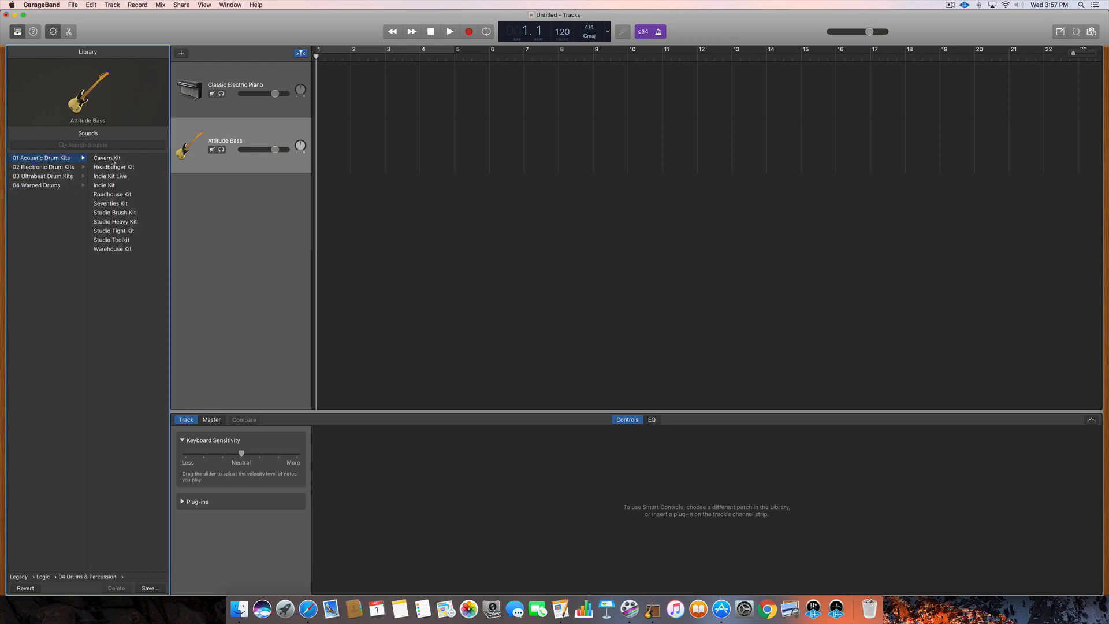
click(114, 221)
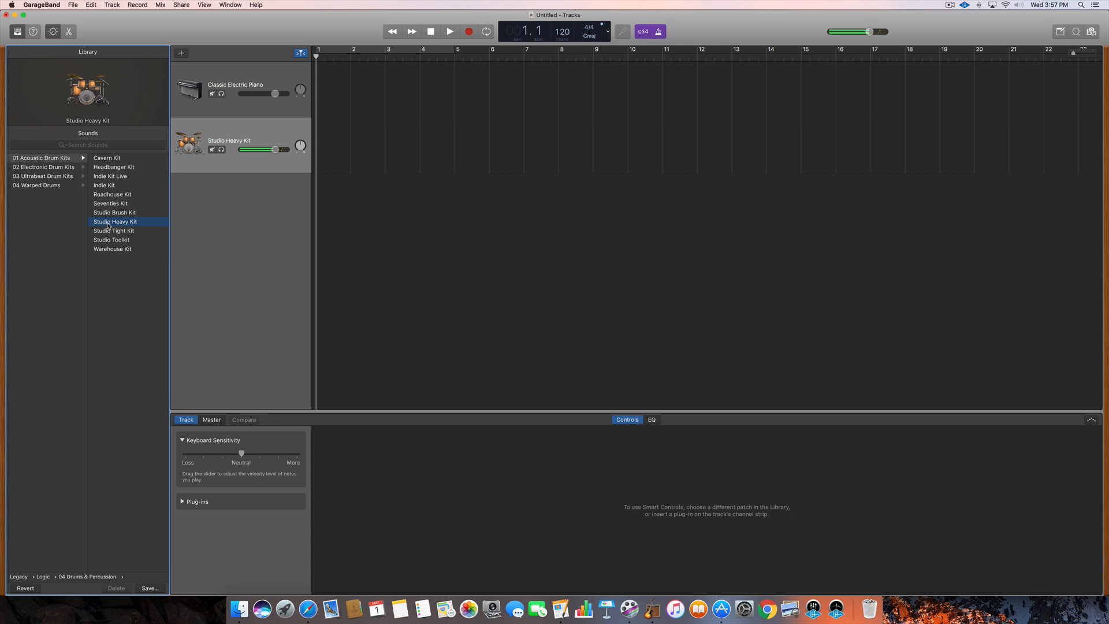
click(44, 167)
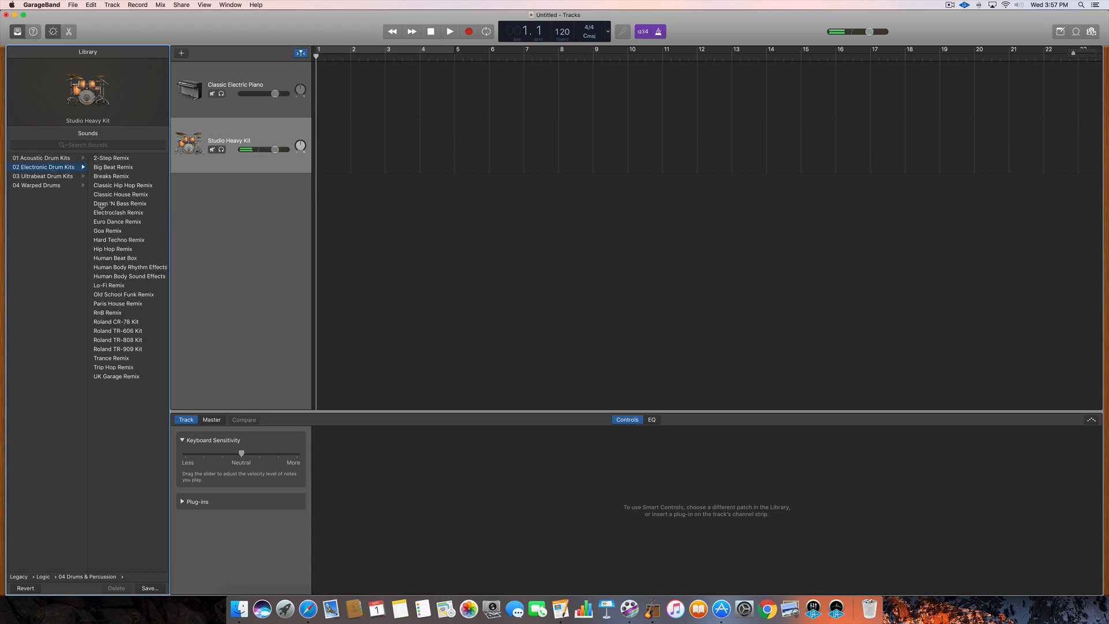
click(117, 222)
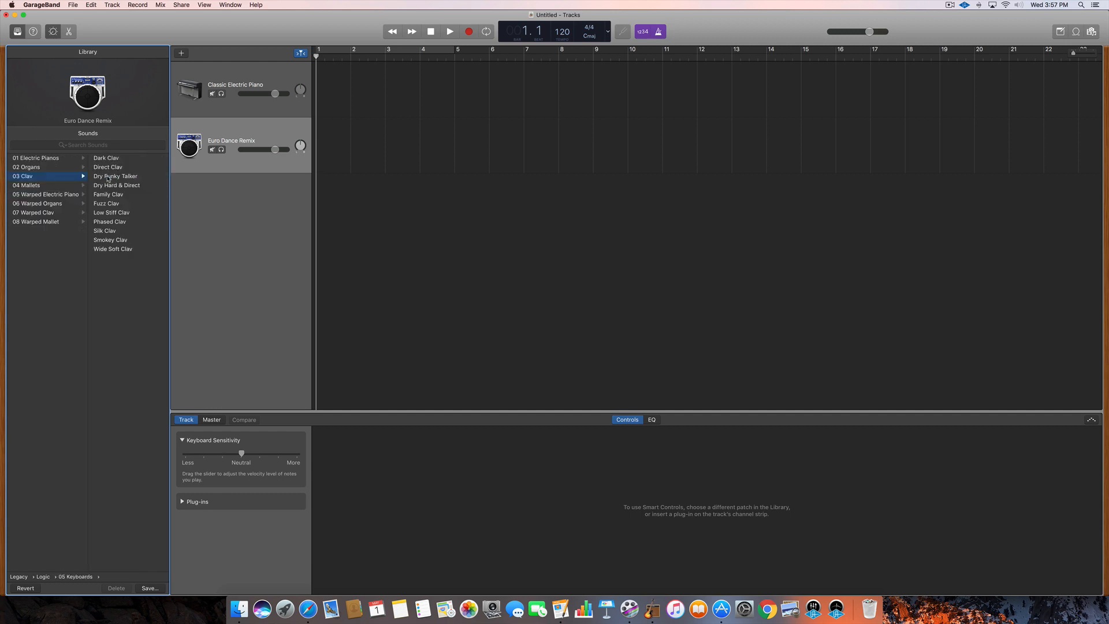
Audition Hard Stage Mk II, then load the Mk IV Tremolo electric piano patch.
click(45, 194)
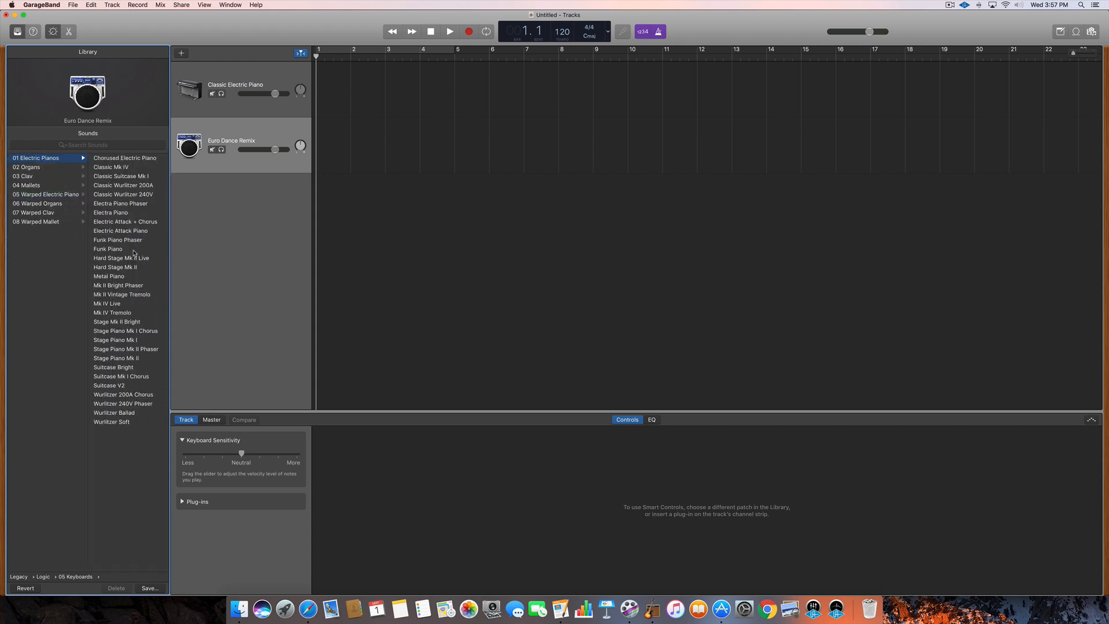
click(114, 267)
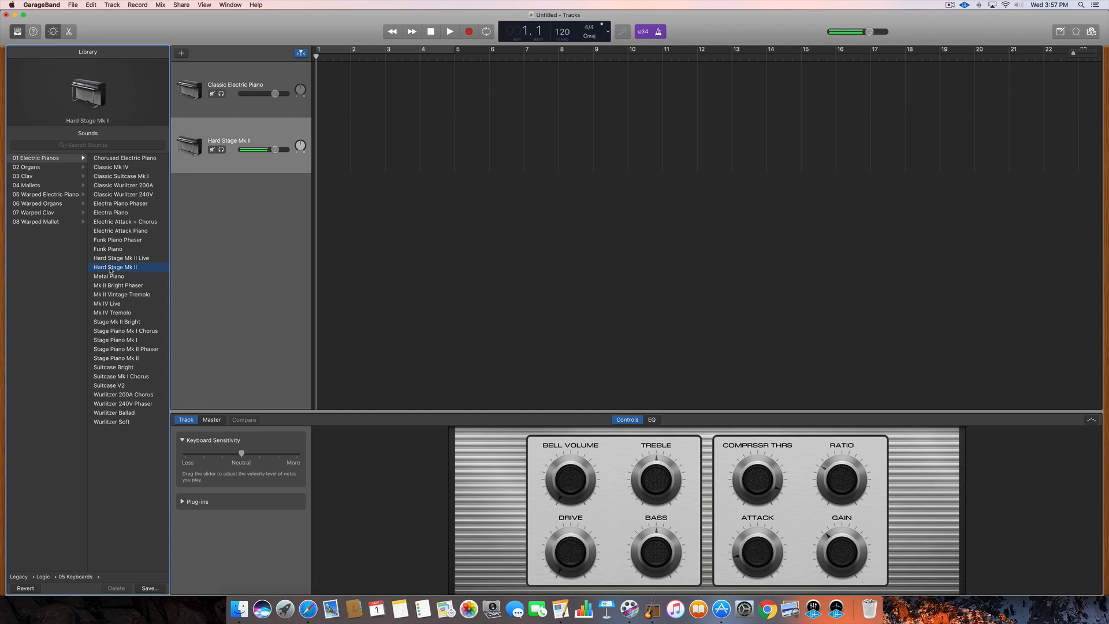
click(112, 313)
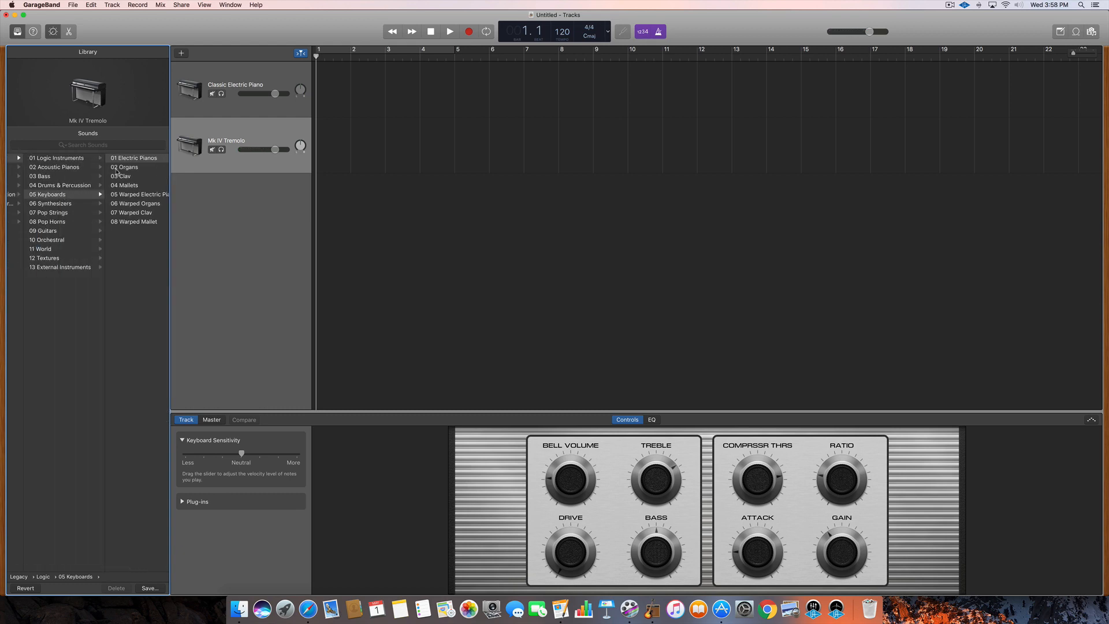
Browse the Synthesizers, Pop Horns, Pop Strings and Guitars Logic categories.
click(50, 203)
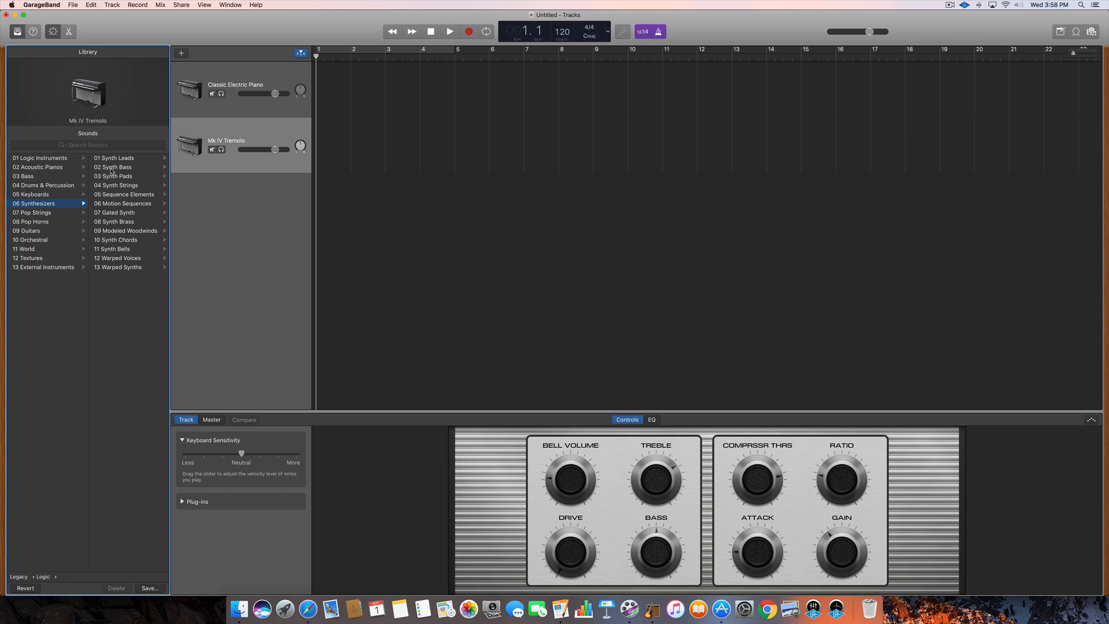
click(112, 166)
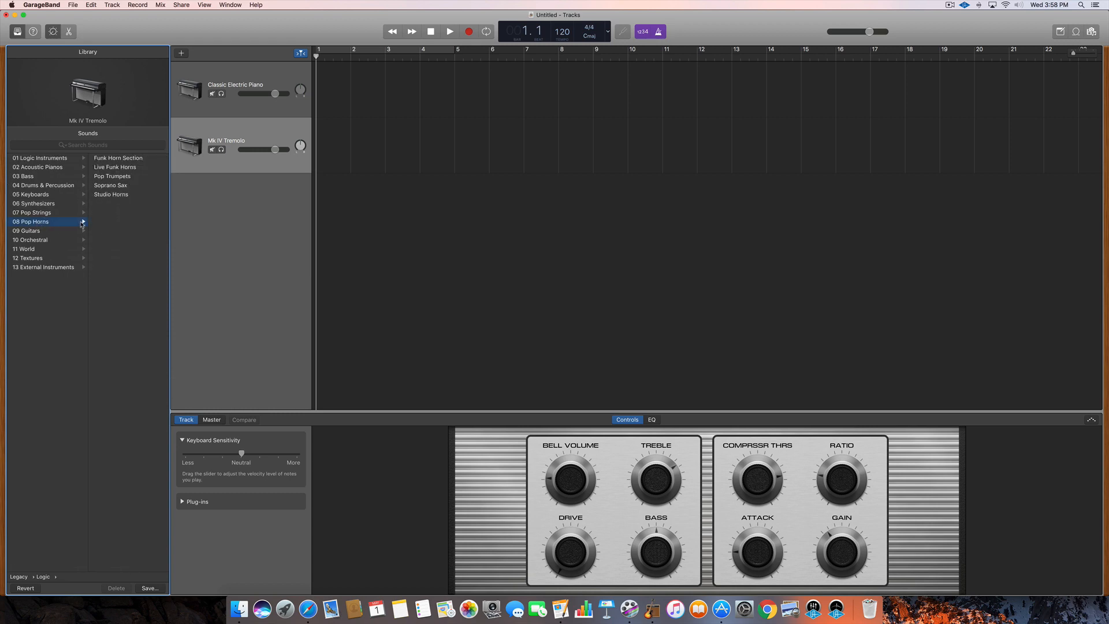
click(32, 213)
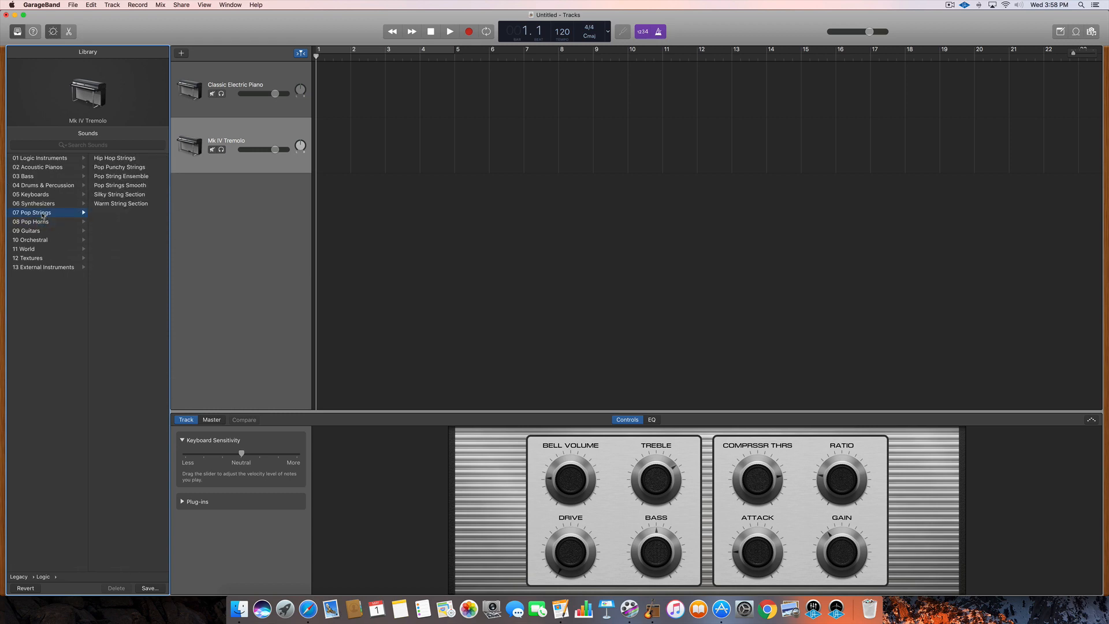
click(27, 231)
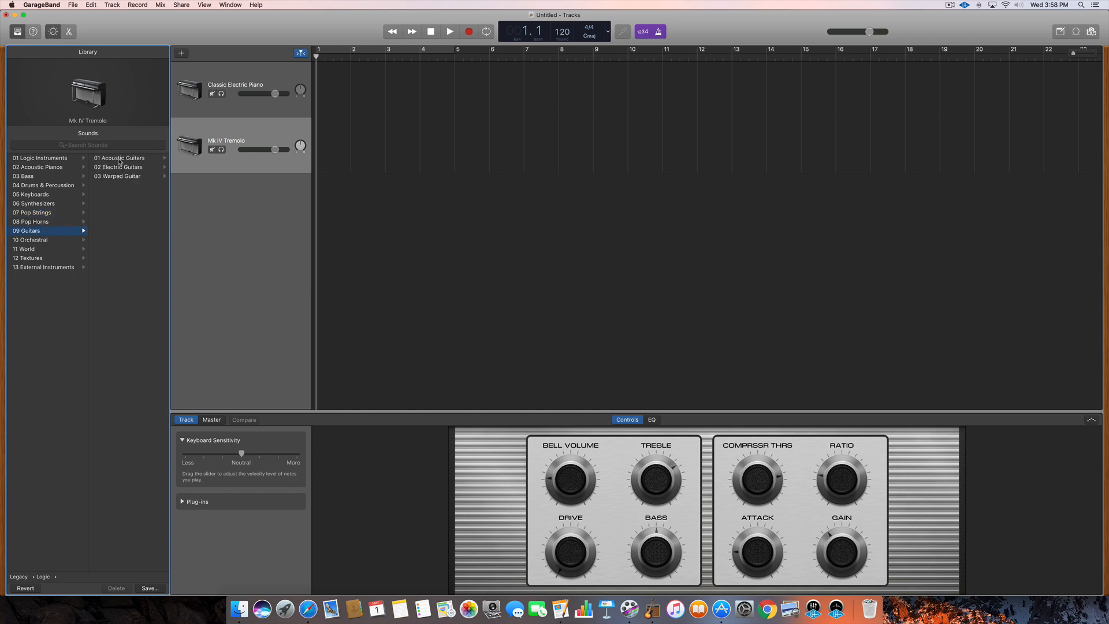
Audition Bluegrass Banjo and Hawaiian Ukulele, then load the Twelve String Acoustic patch.
click(113, 159)
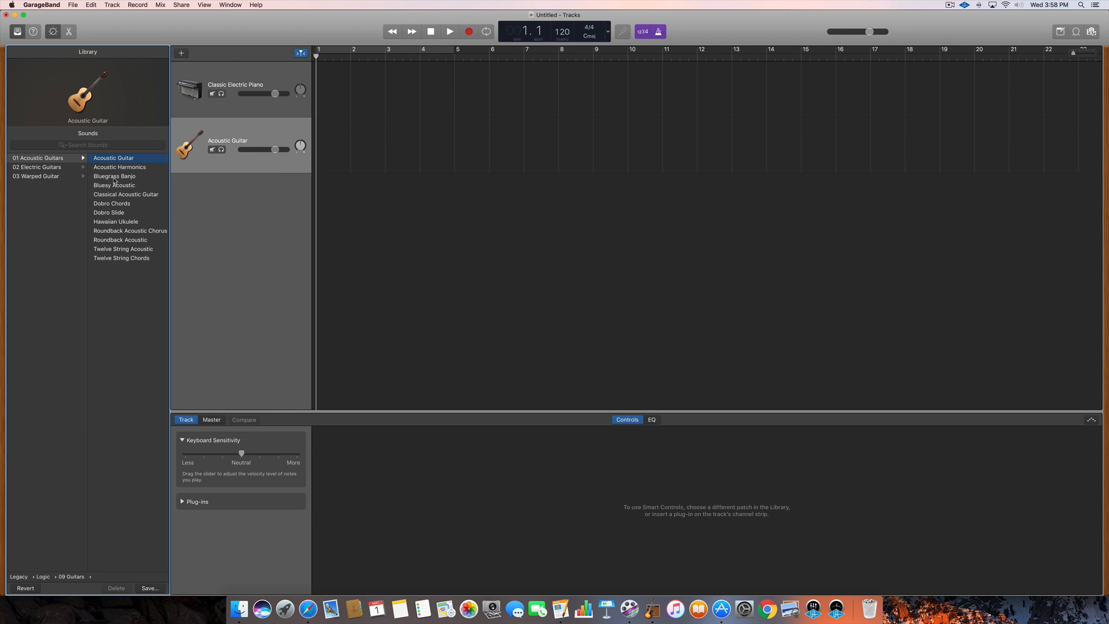
click(114, 176)
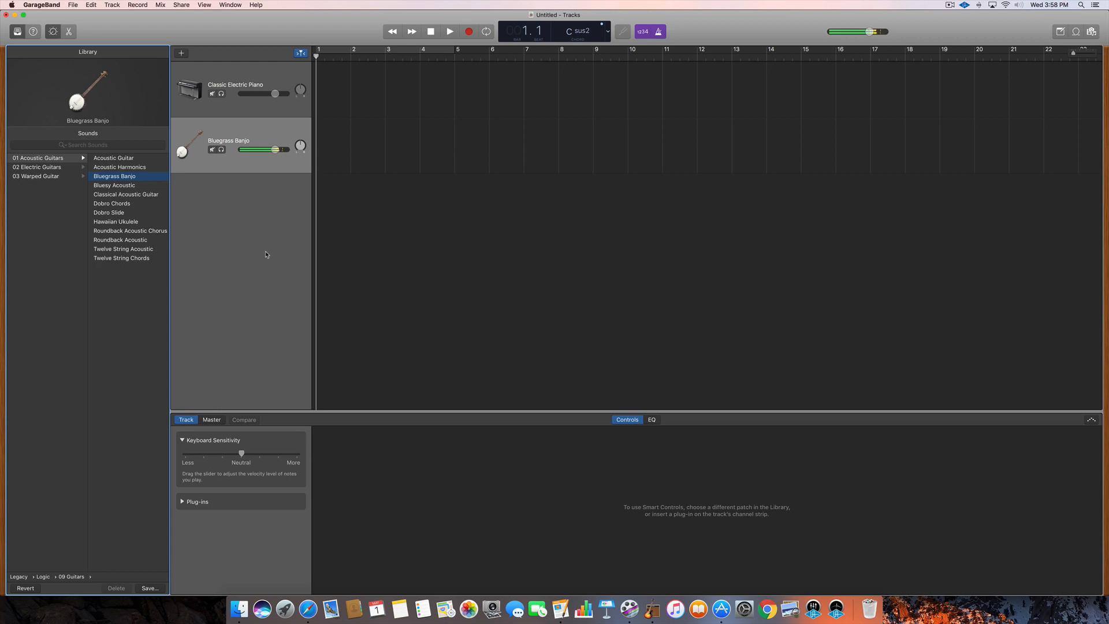
click(116, 222)
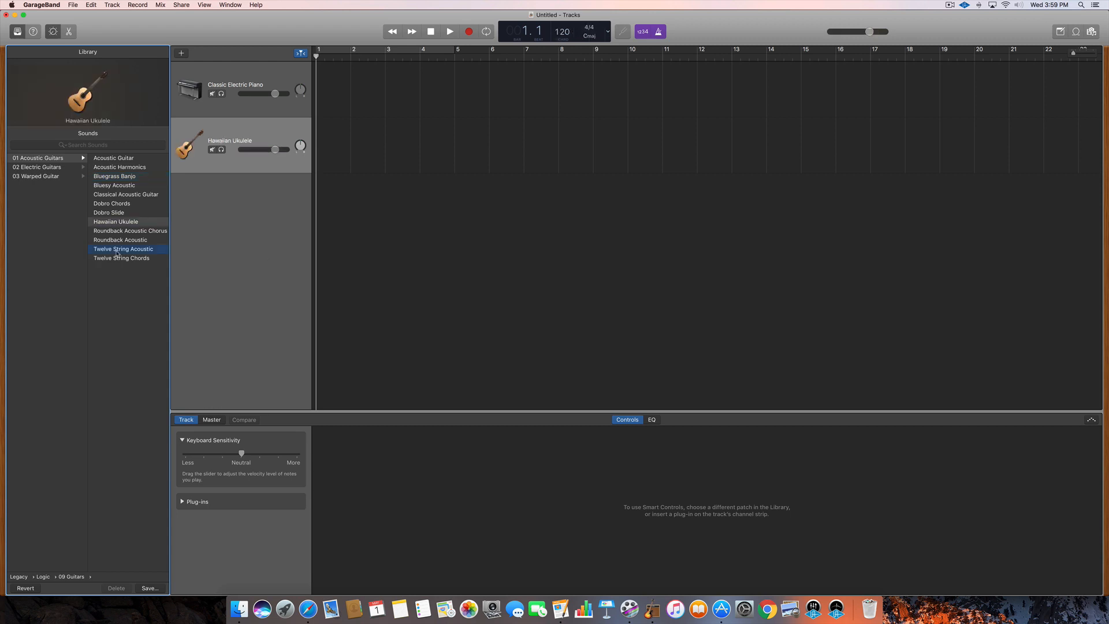
click(124, 248)
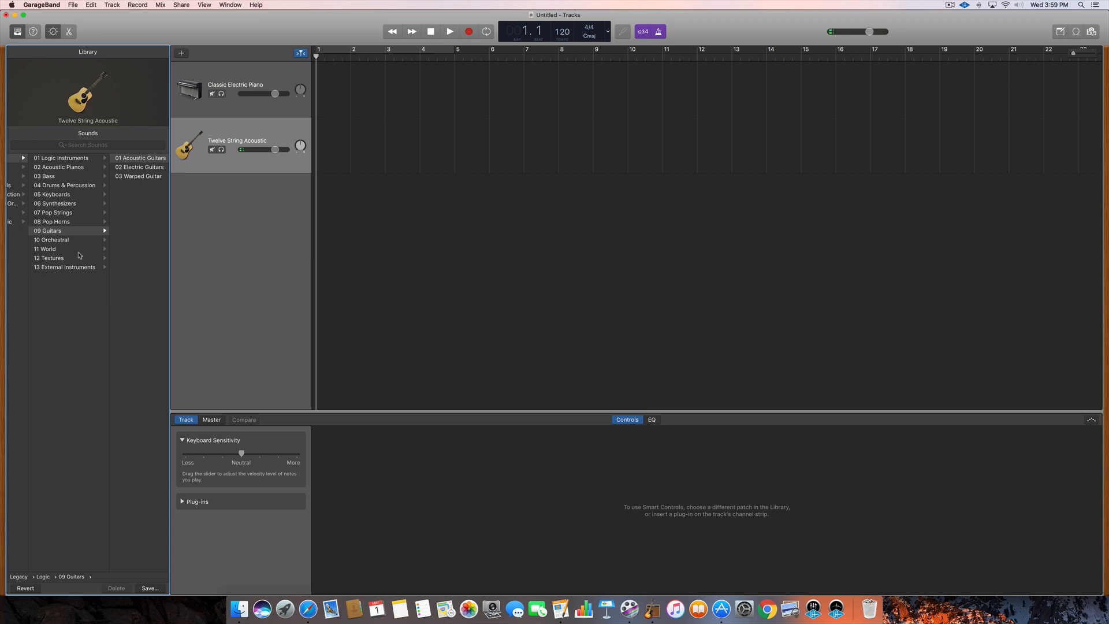
Load the Cello Section Legato patch from the Orchestral Strings category.
click(52, 239)
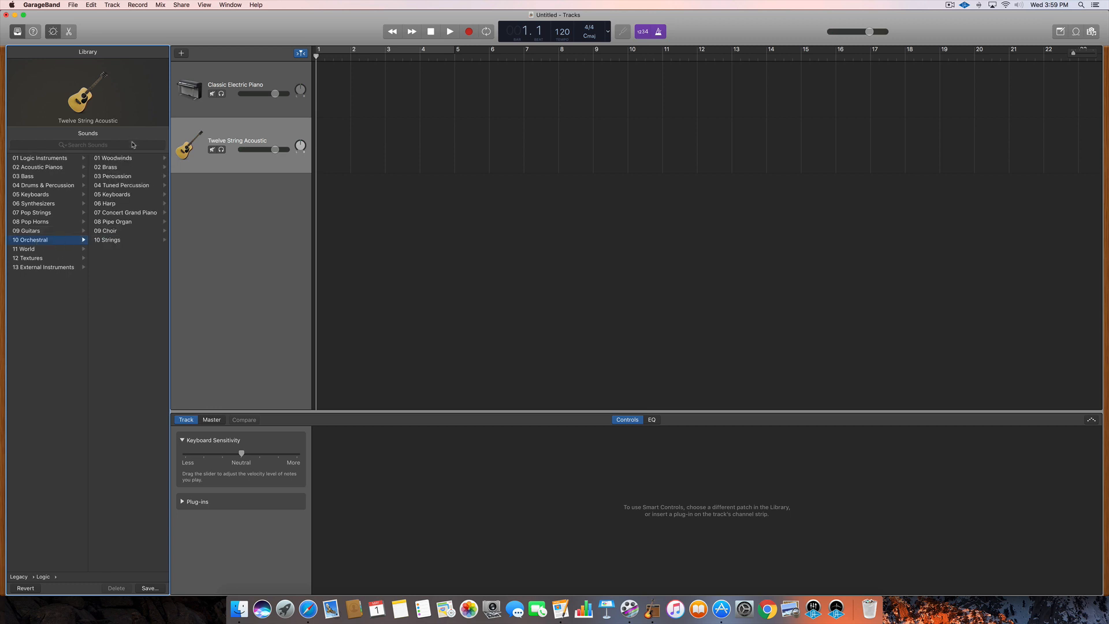
mouse_move(127, 195)
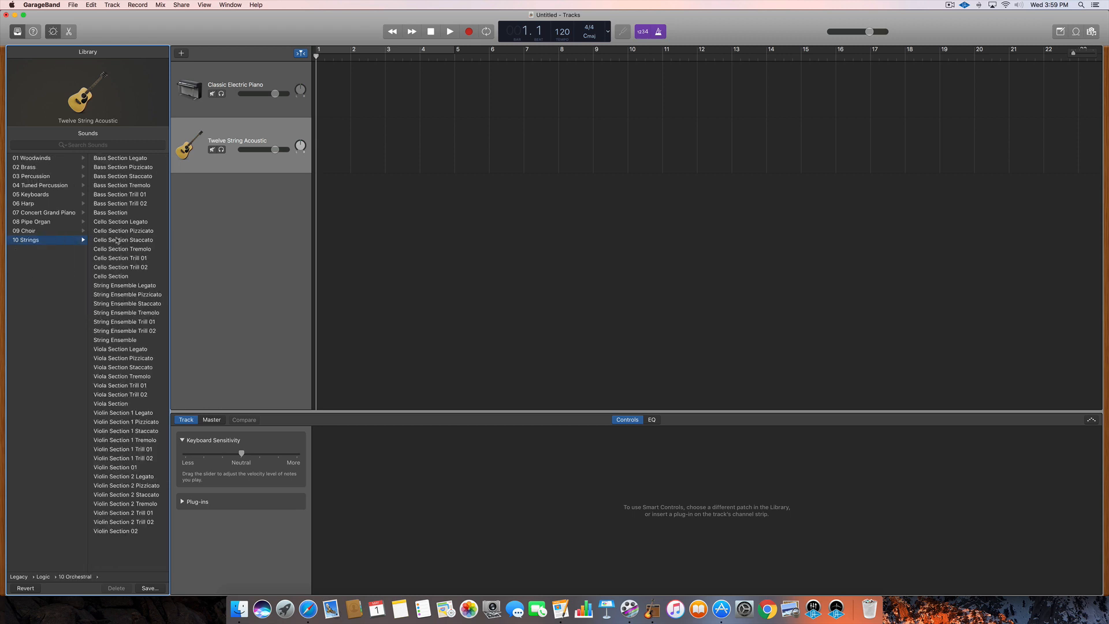
click(121, 222)
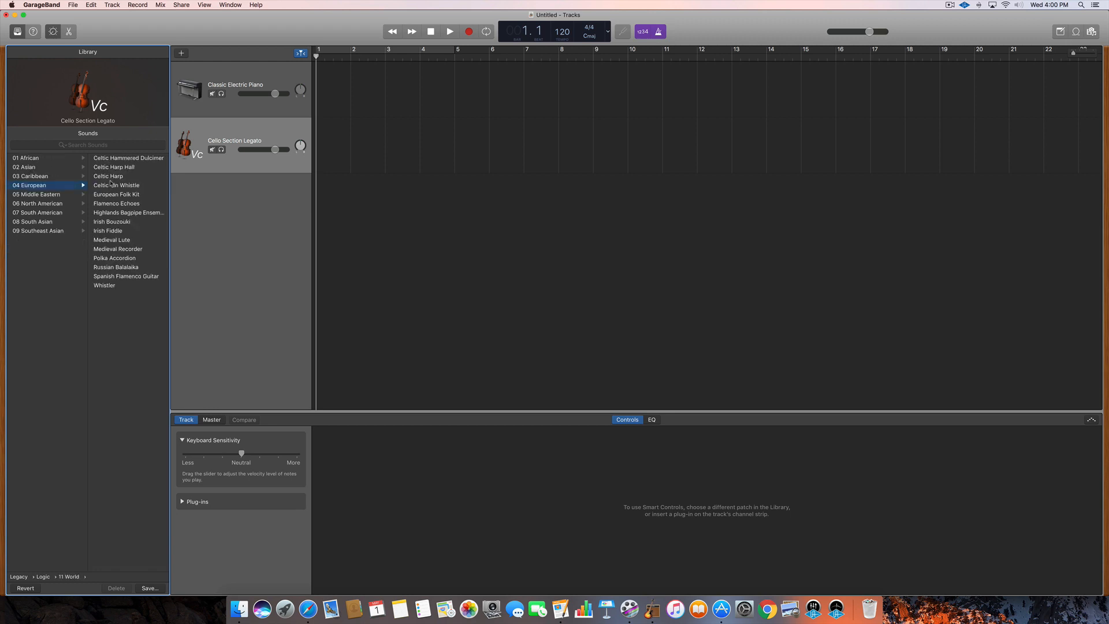
Load Caribbean Steel Drums, browse Textures and External Instruments, then close the library.
click(32, 176)
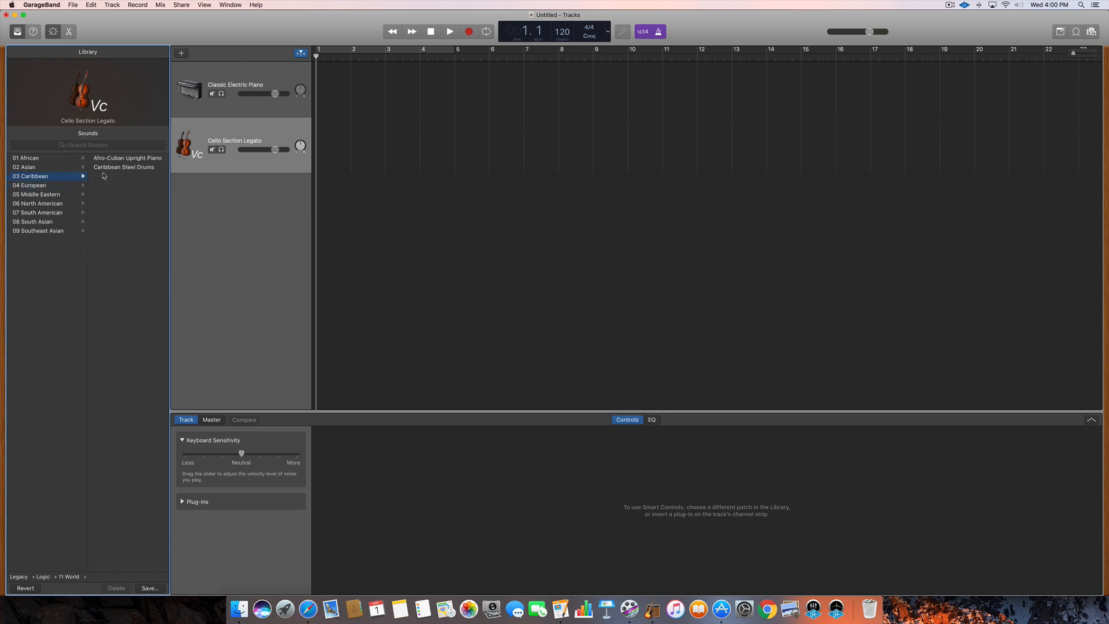
click(123, 167)
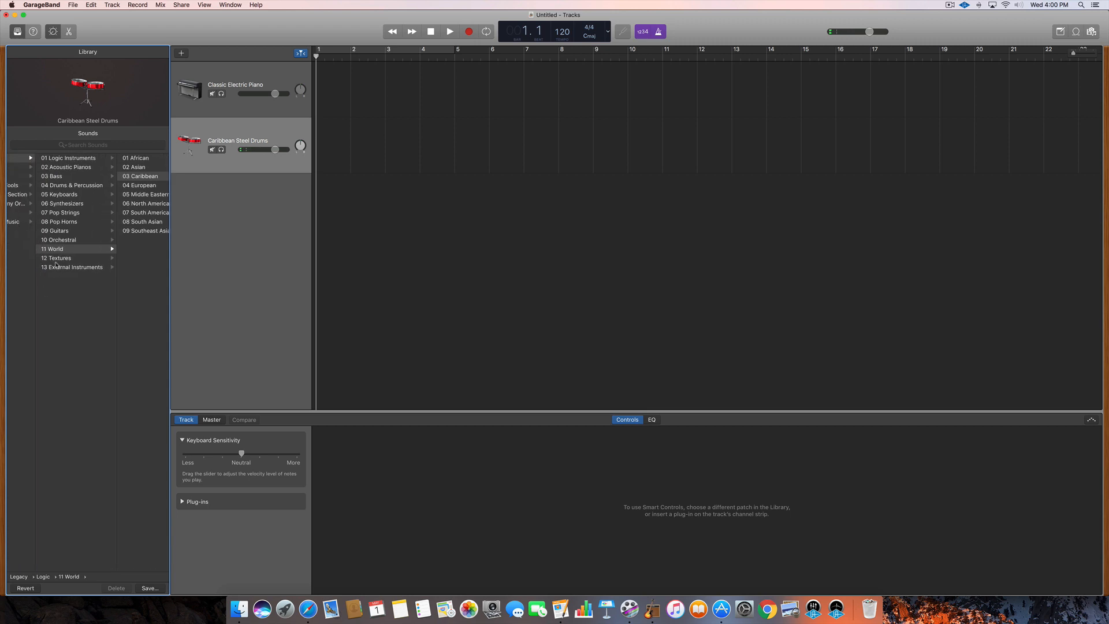
click(56, 258)
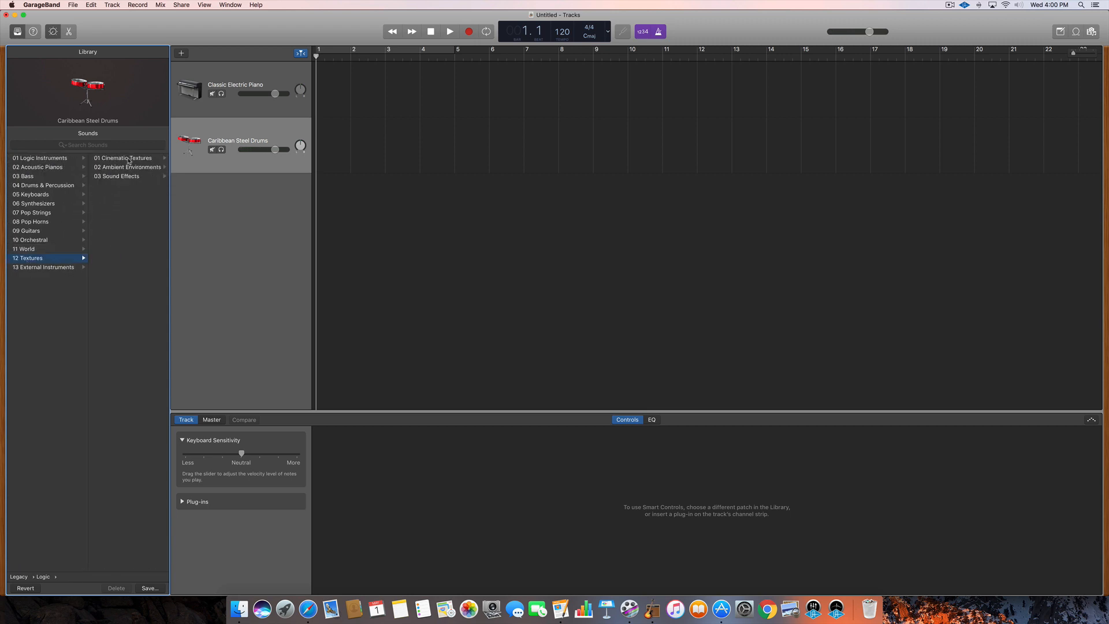
mouse_move(125, 176)
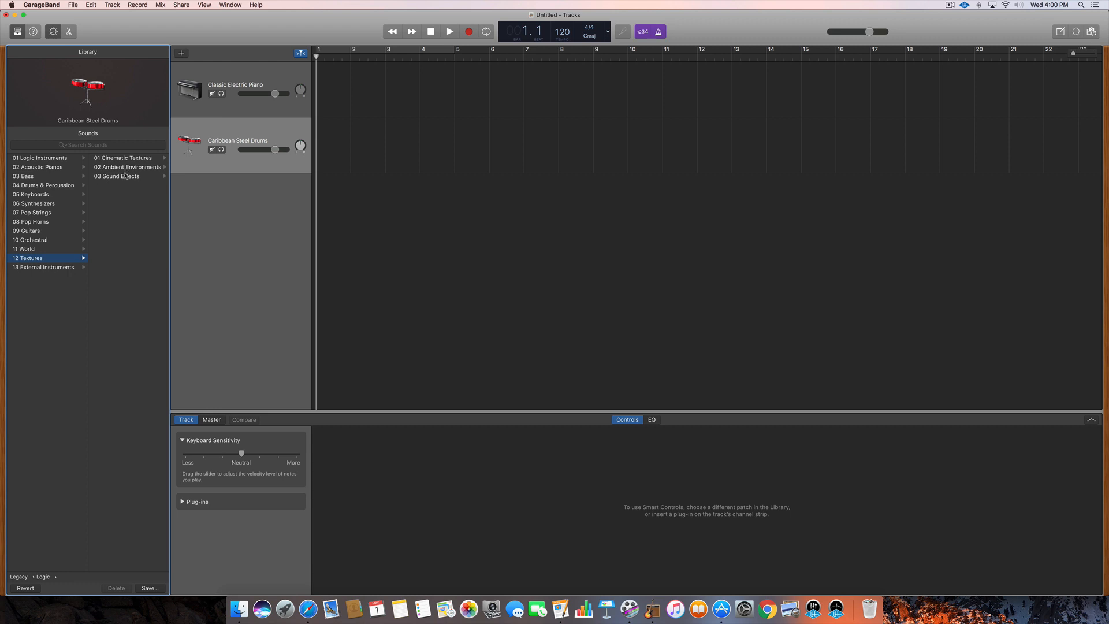
click(44, 267)
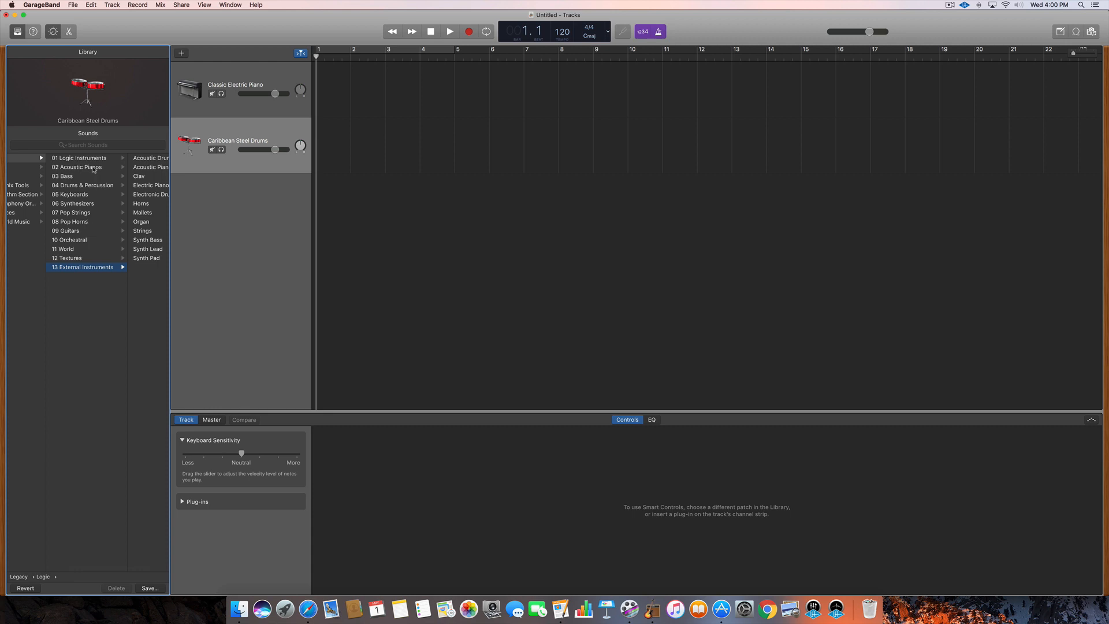
click(1091, 31)
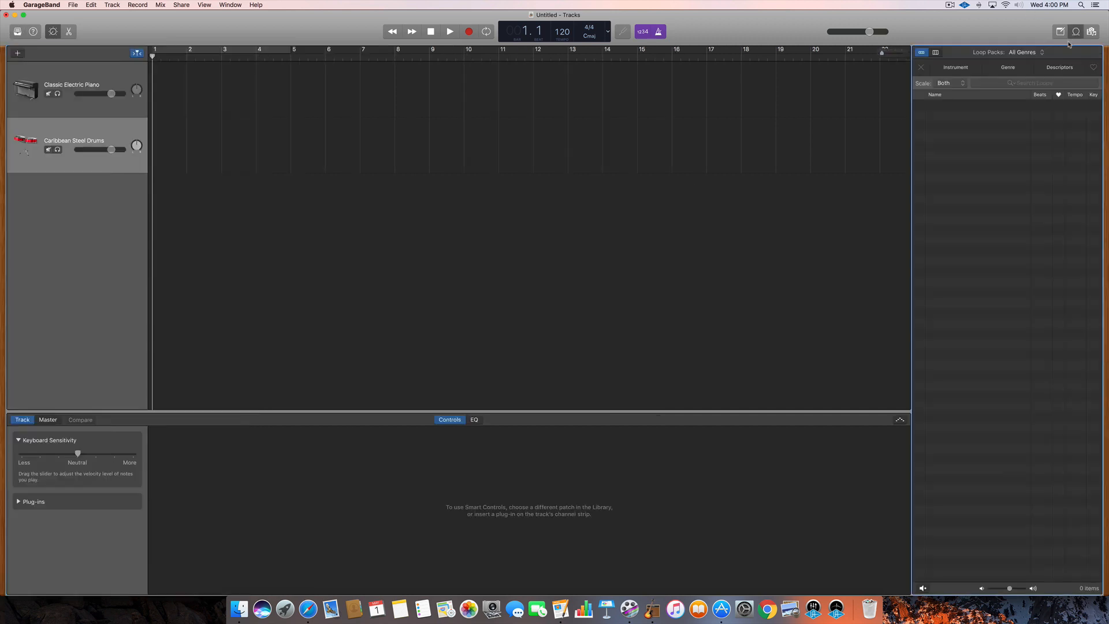
mouse_move(1067, 584)
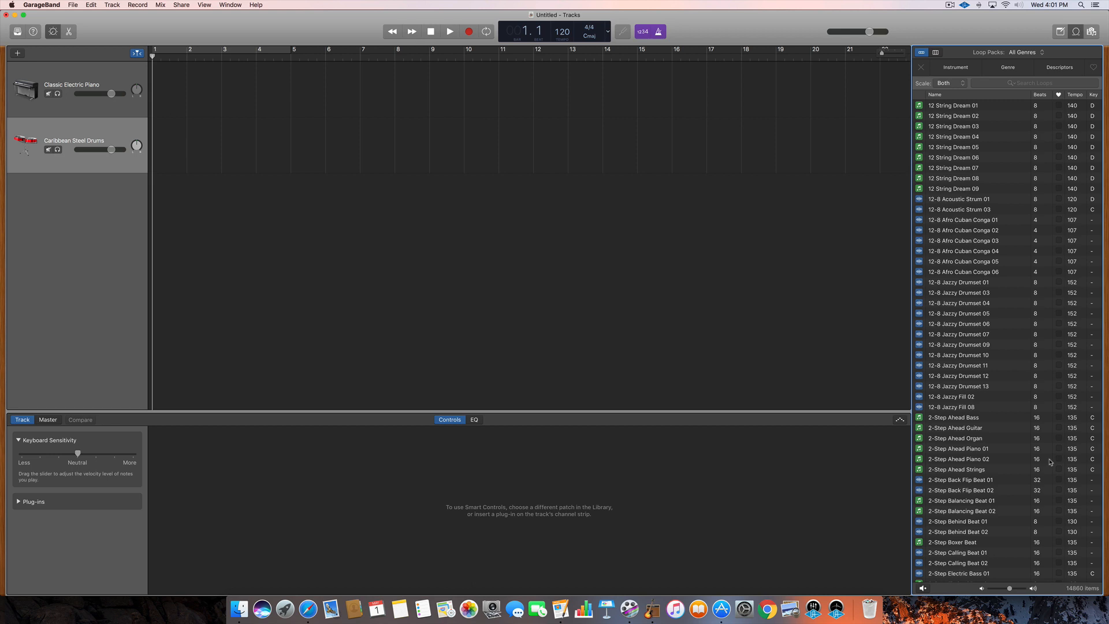
mouse_move(673, 297)
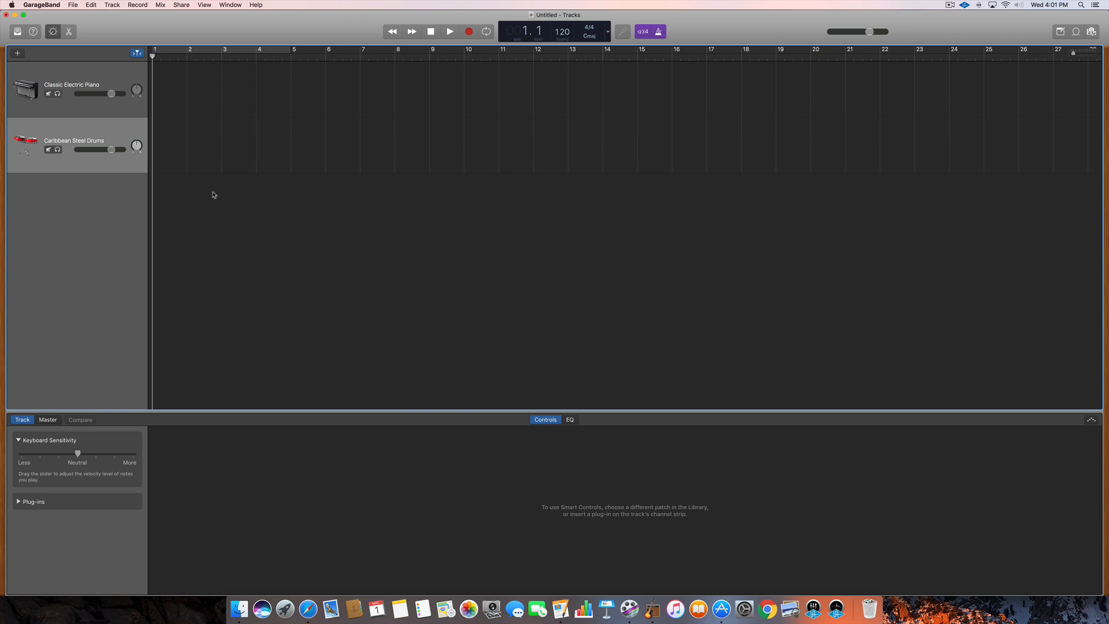
Reopen the sound library for the Classic Electric Piano track.
click(70, 89)
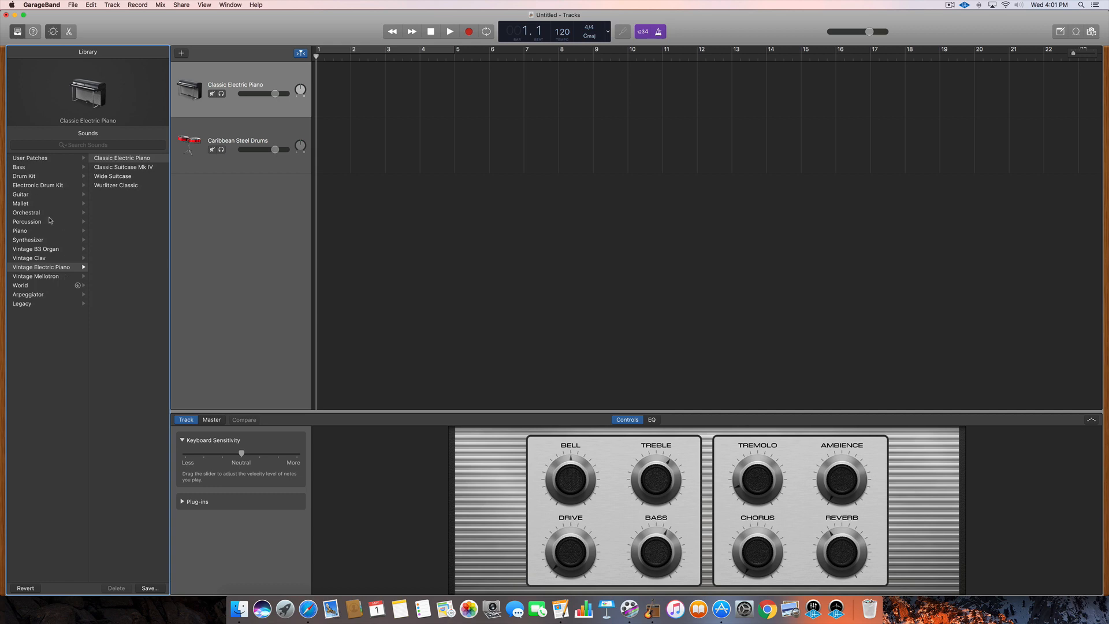
mouse_move(50, 218)
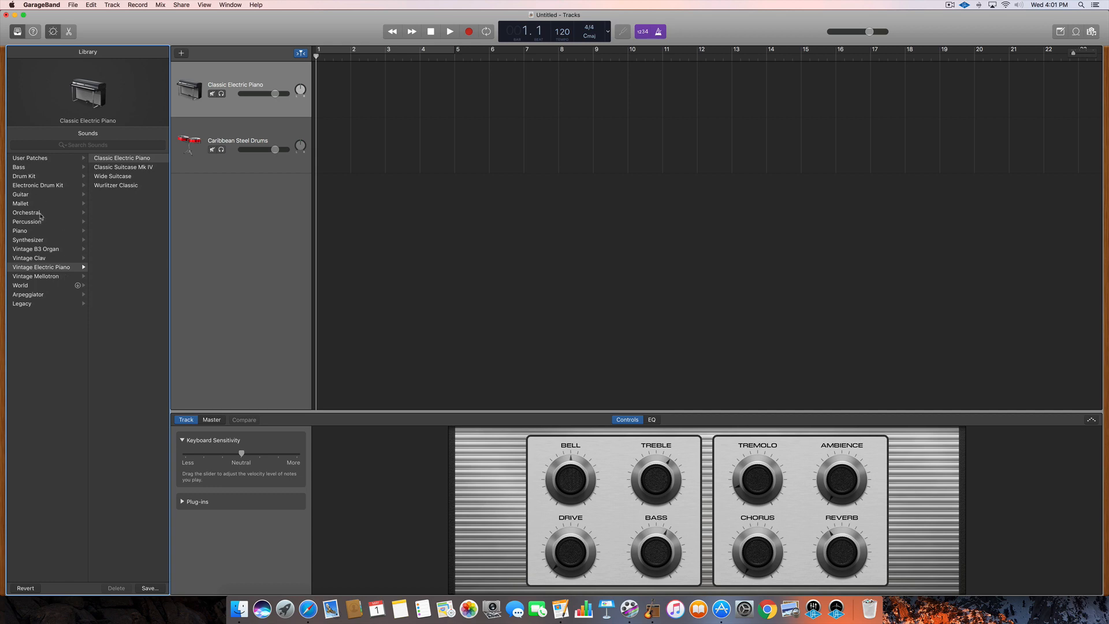
mouse_move(51, 218)
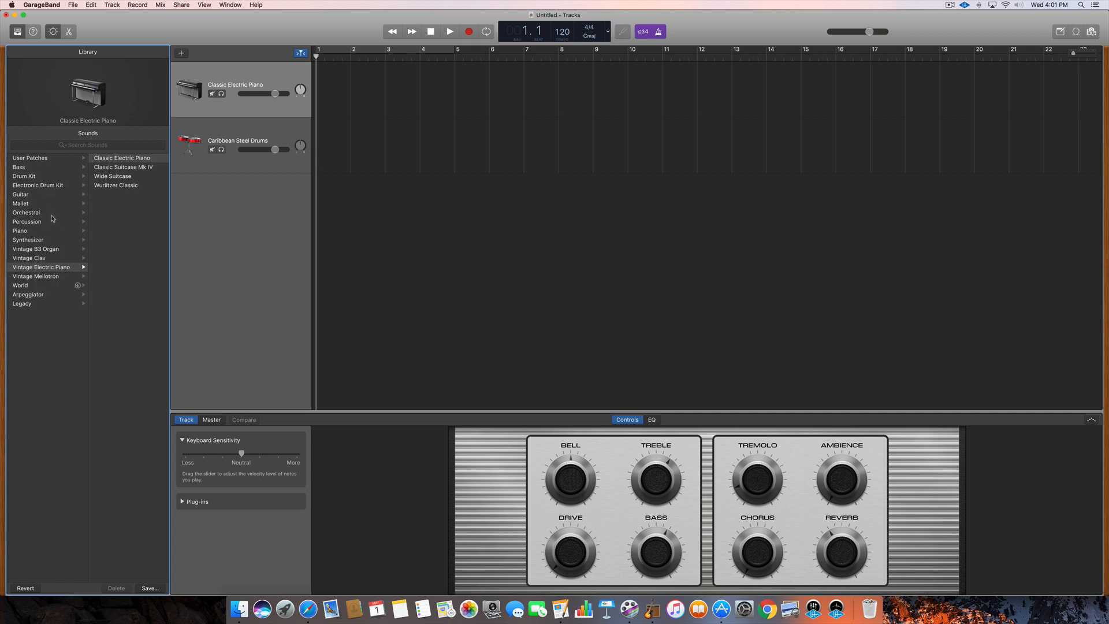
mouse_move(54, 219)
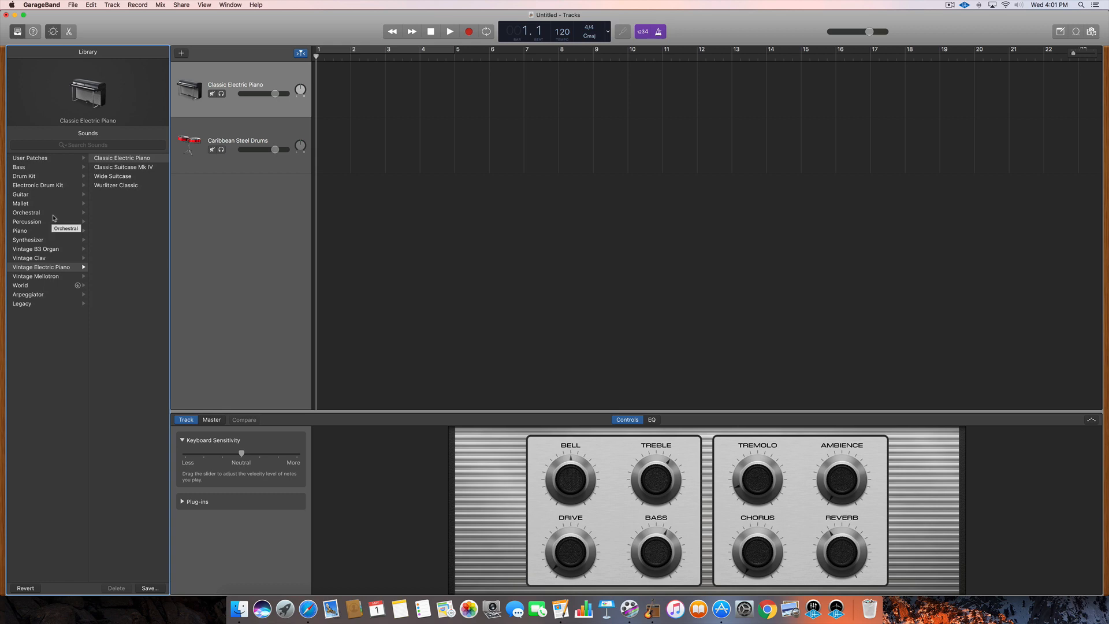
mouse_move(45, 277)
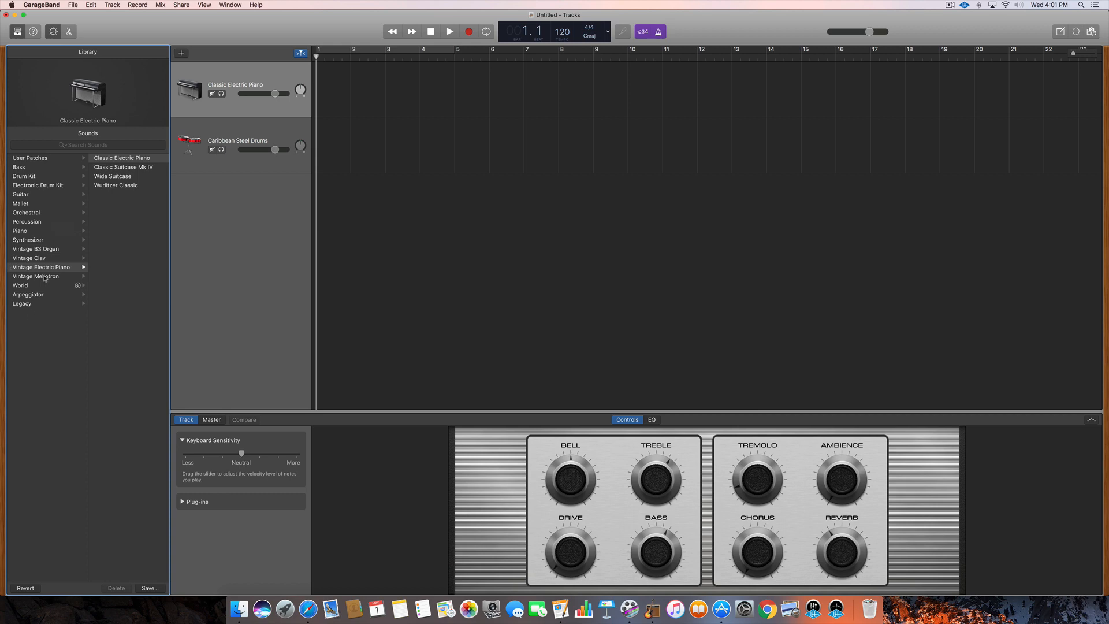